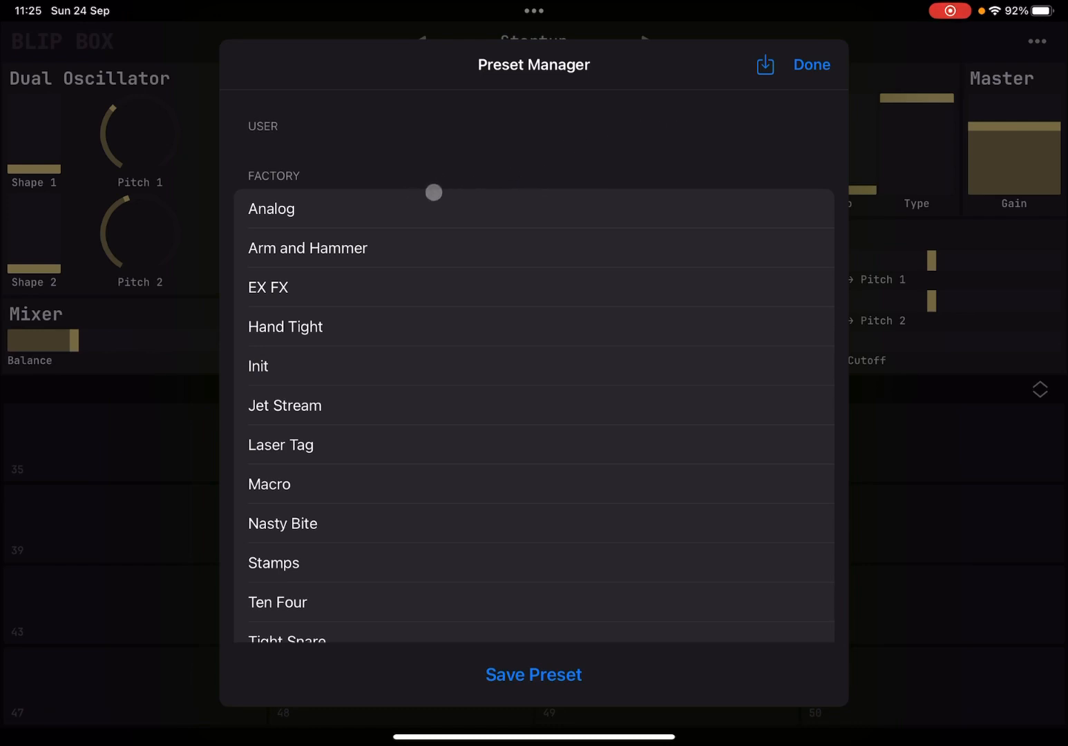
Step: Load the Analog factory preset from the Preset Manager and return to the main screen
left_click(271, 209)
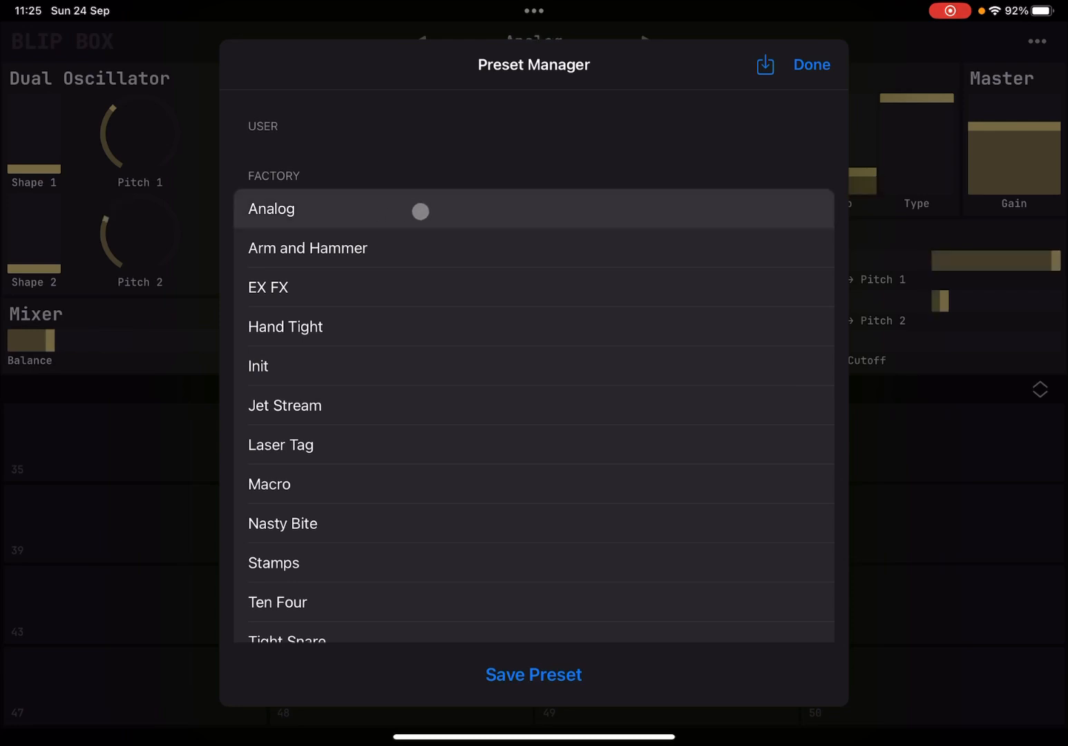
left_click(811, 64)
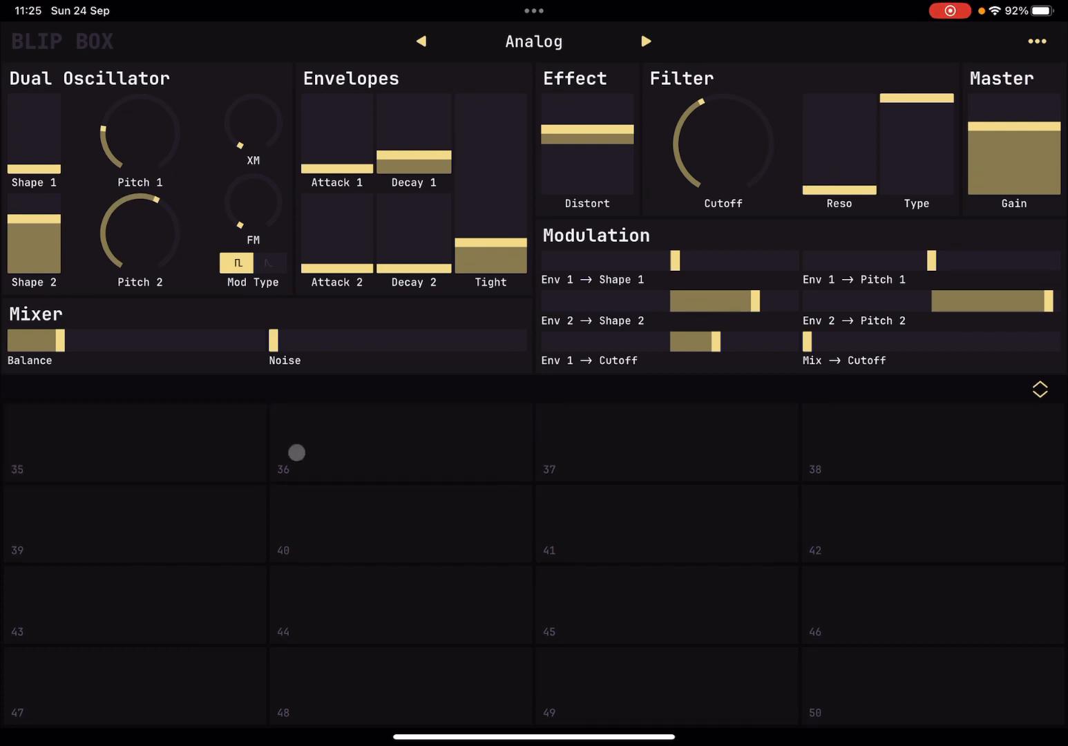
Step: Play several pads to hear Analog, then advance to the Arm and Hammer preset
left_click(134, 605)
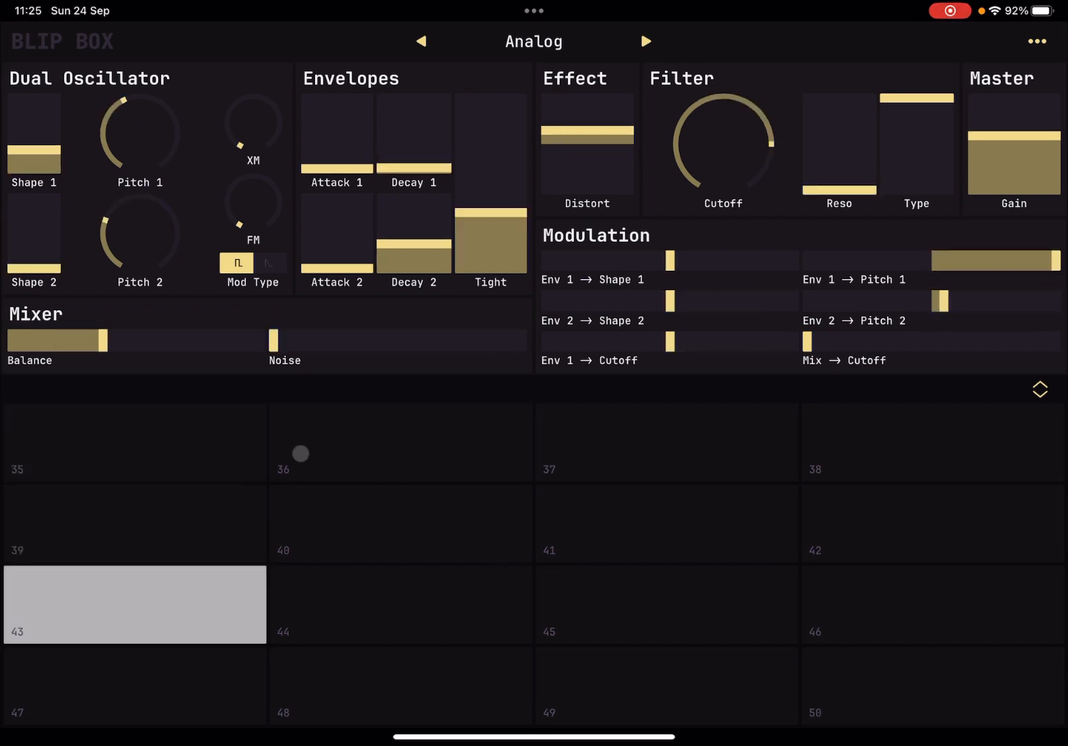
left_click(401, 685)
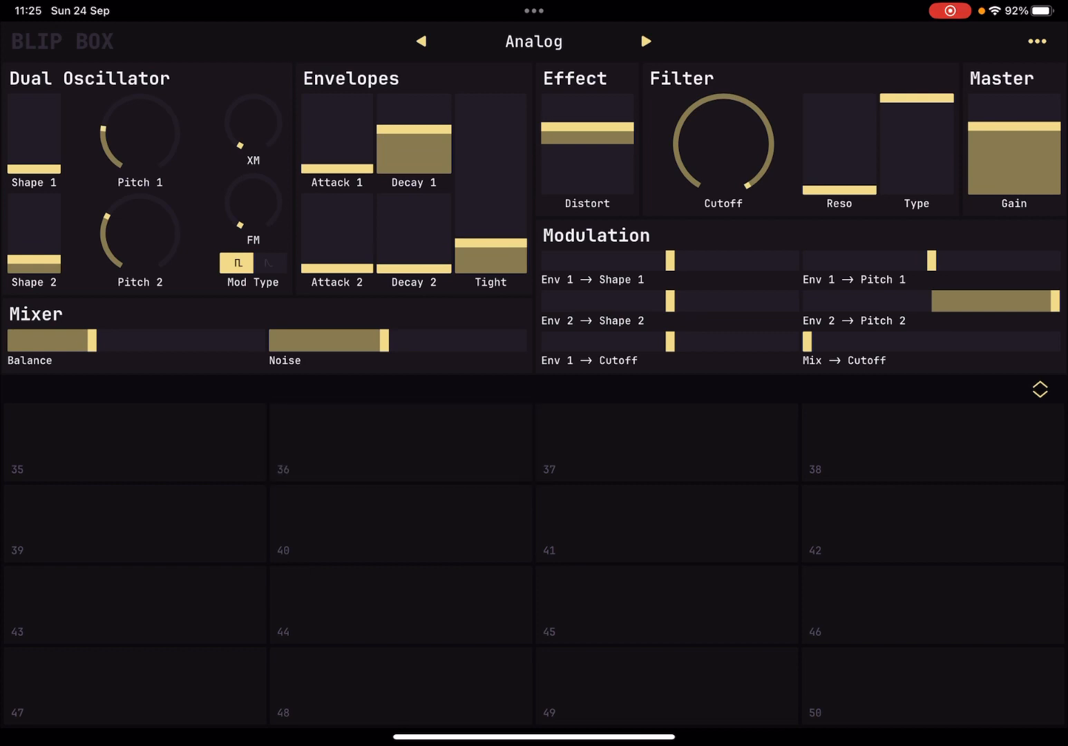
left_click(667, 605)
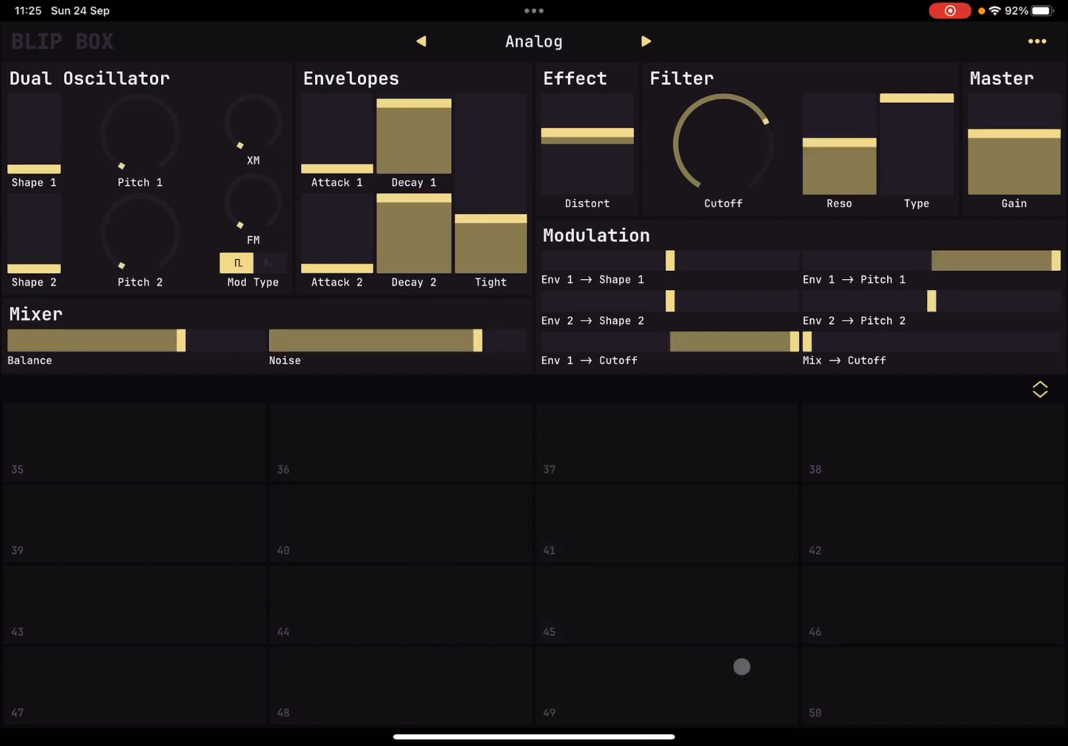
left_click(931, 522)
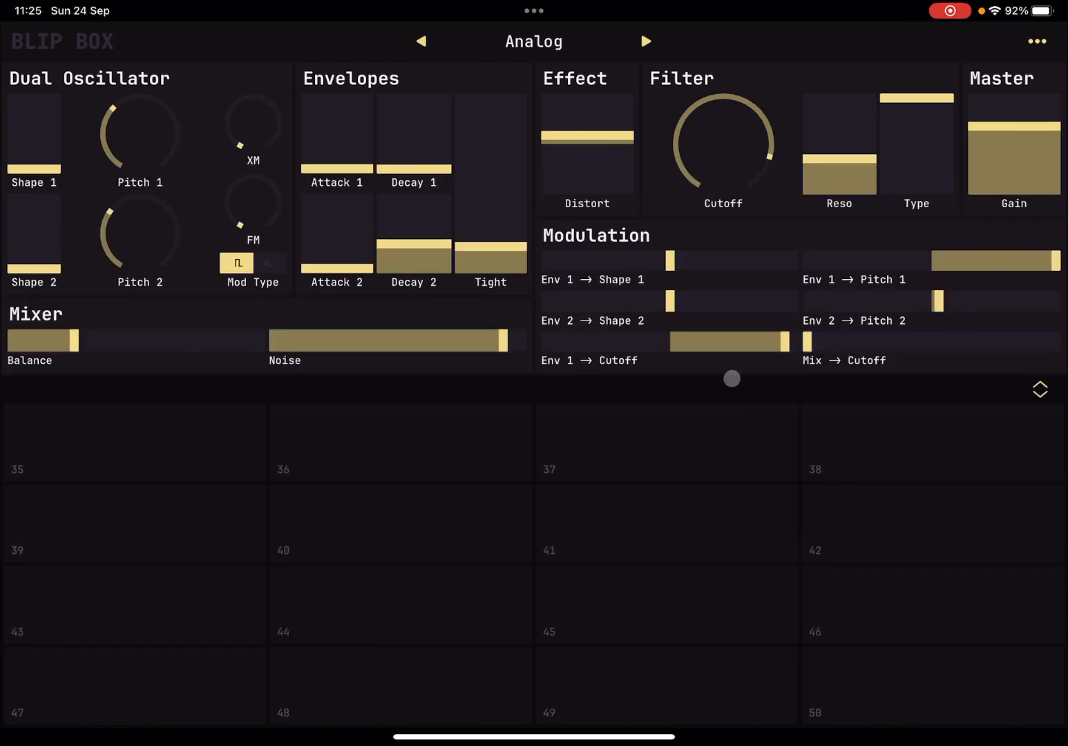
left_click(646, 42)
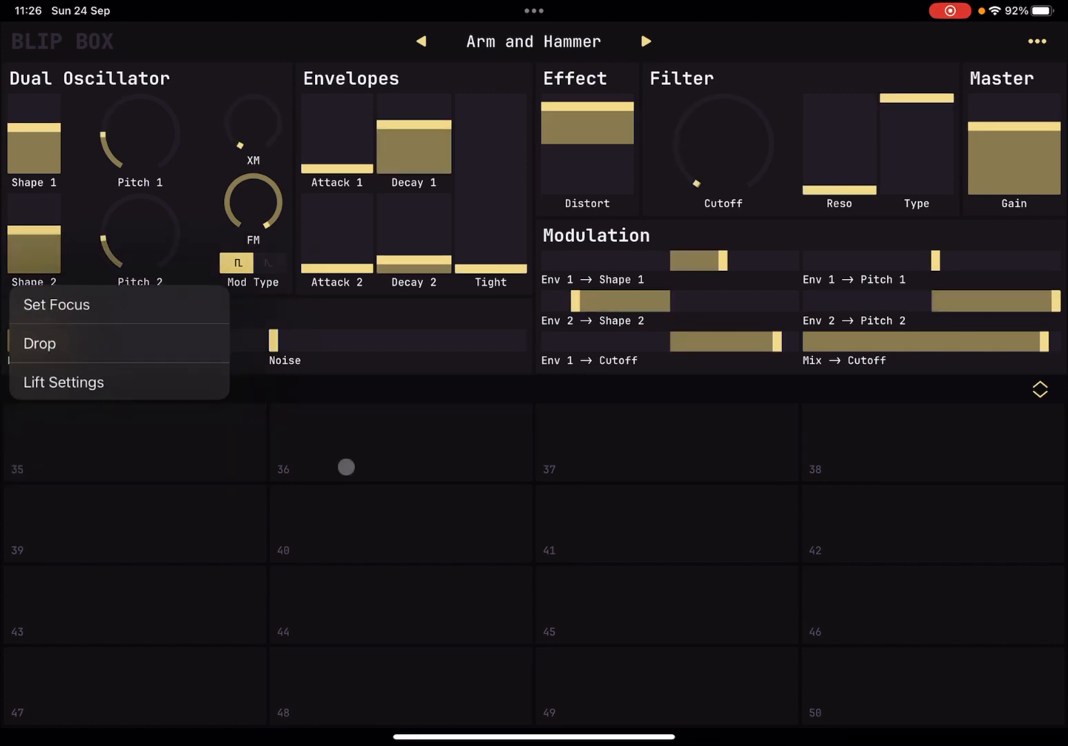
Step: Play Arm and Hammer, lift the settings stored on a pad, and advance to EX FX
left_click(39, 343)
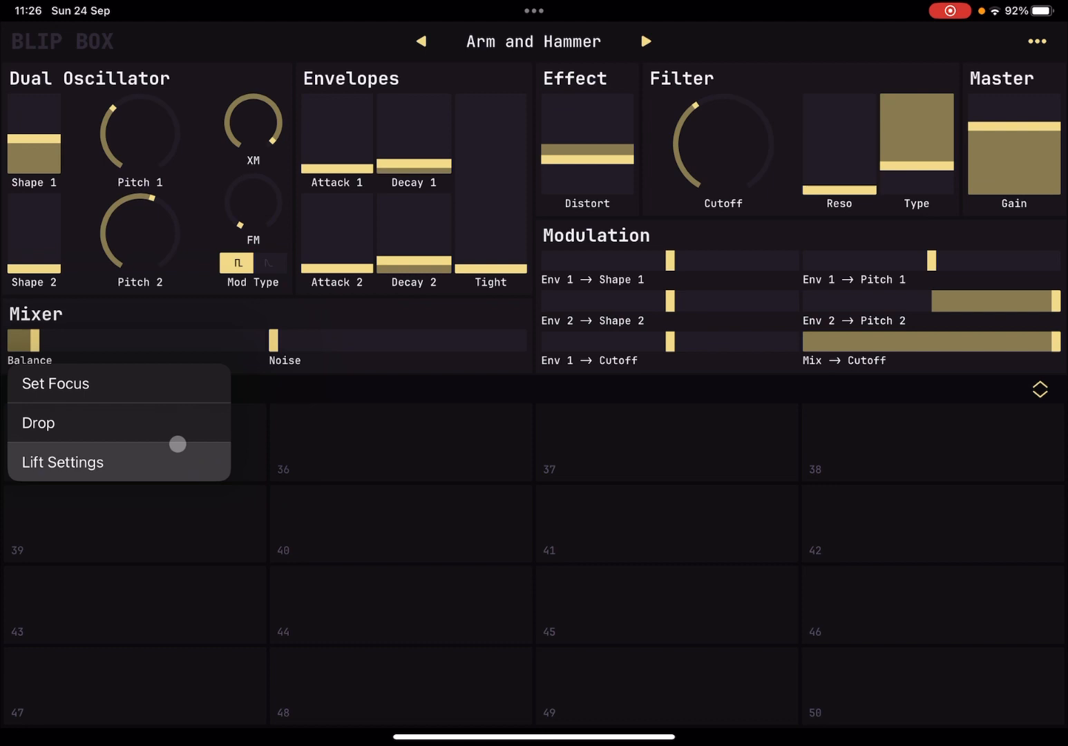
left_click(62, 462)
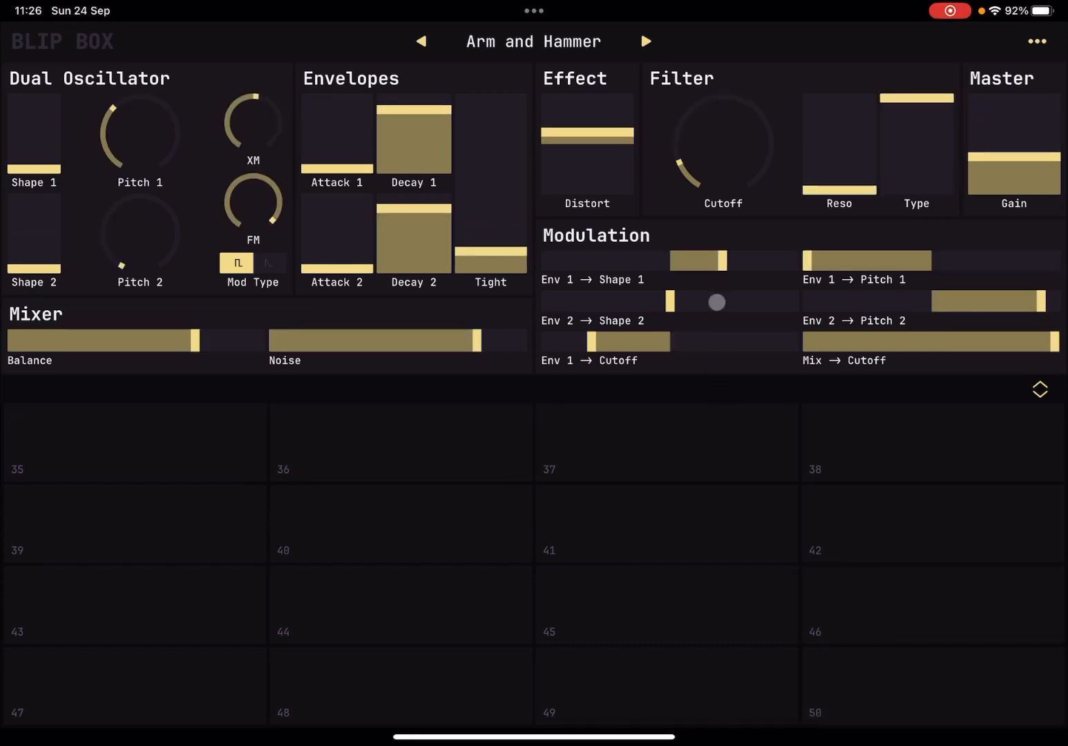
left_click(645, 42)
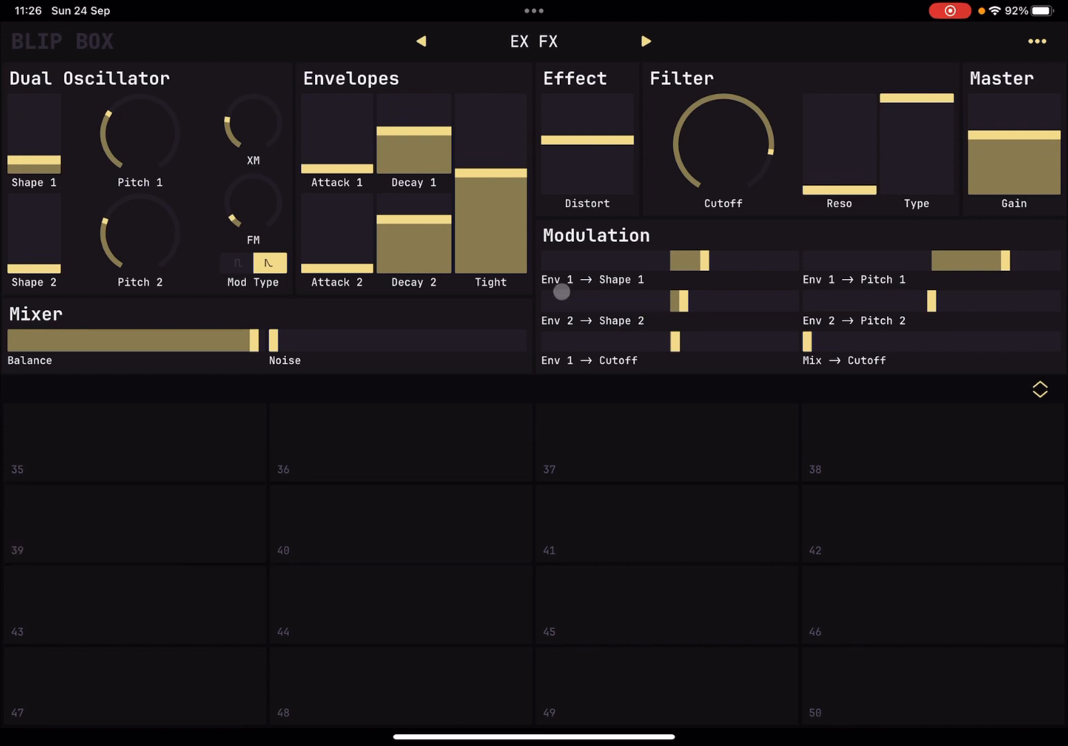
Step: Play pads including 36 and 49 to hear the EX FX preset
right_click(134, 442)
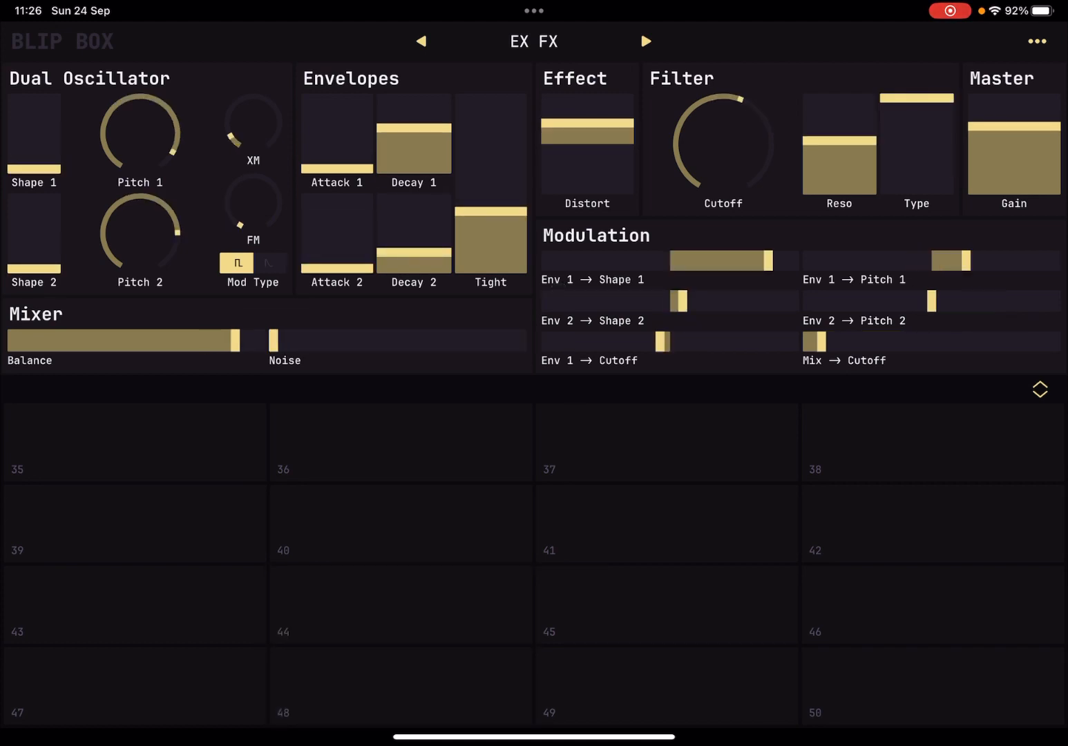
left_click(401, 442)
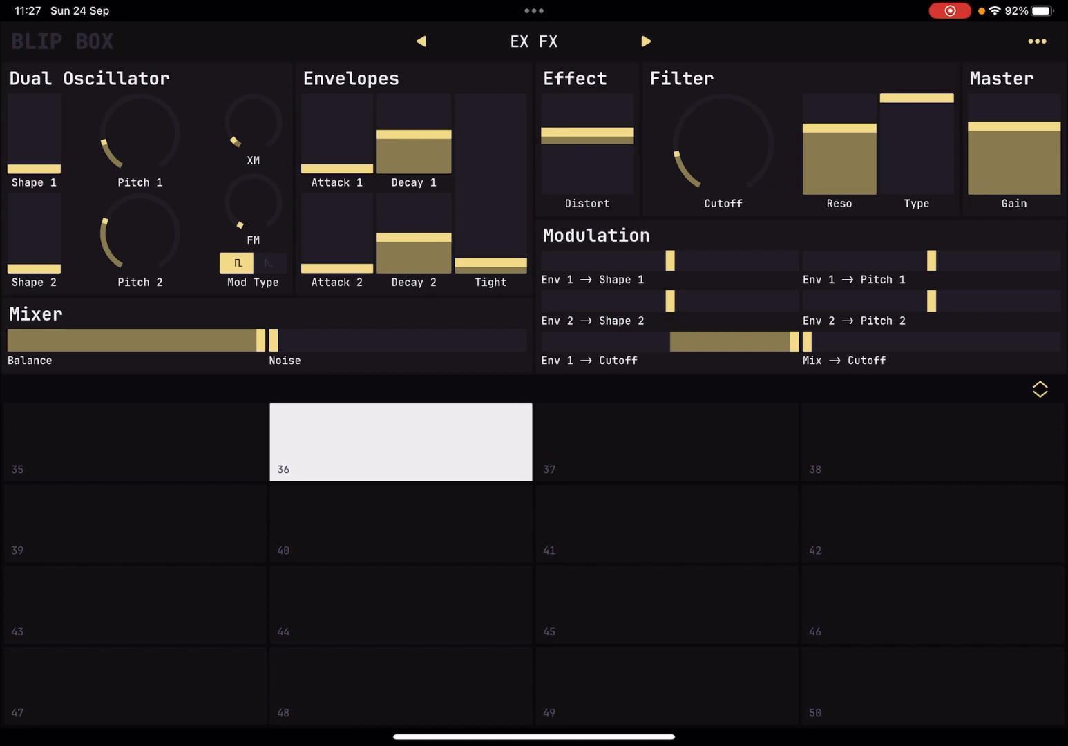
left_click(666, 523)
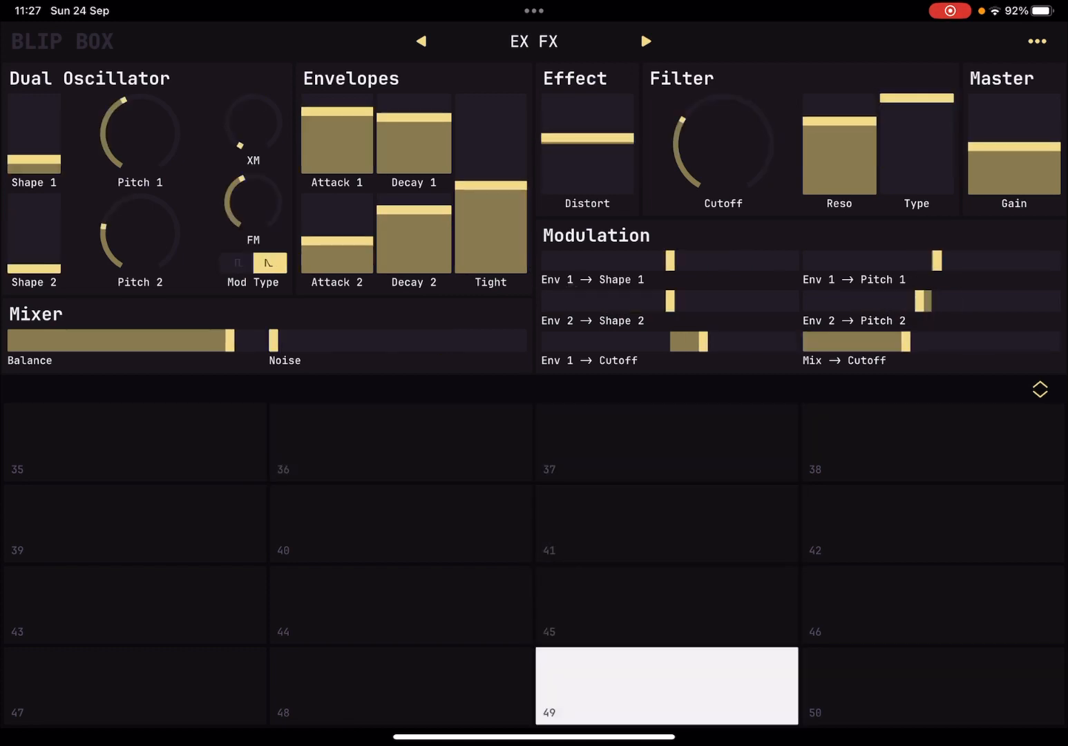
left_click(666, 685)
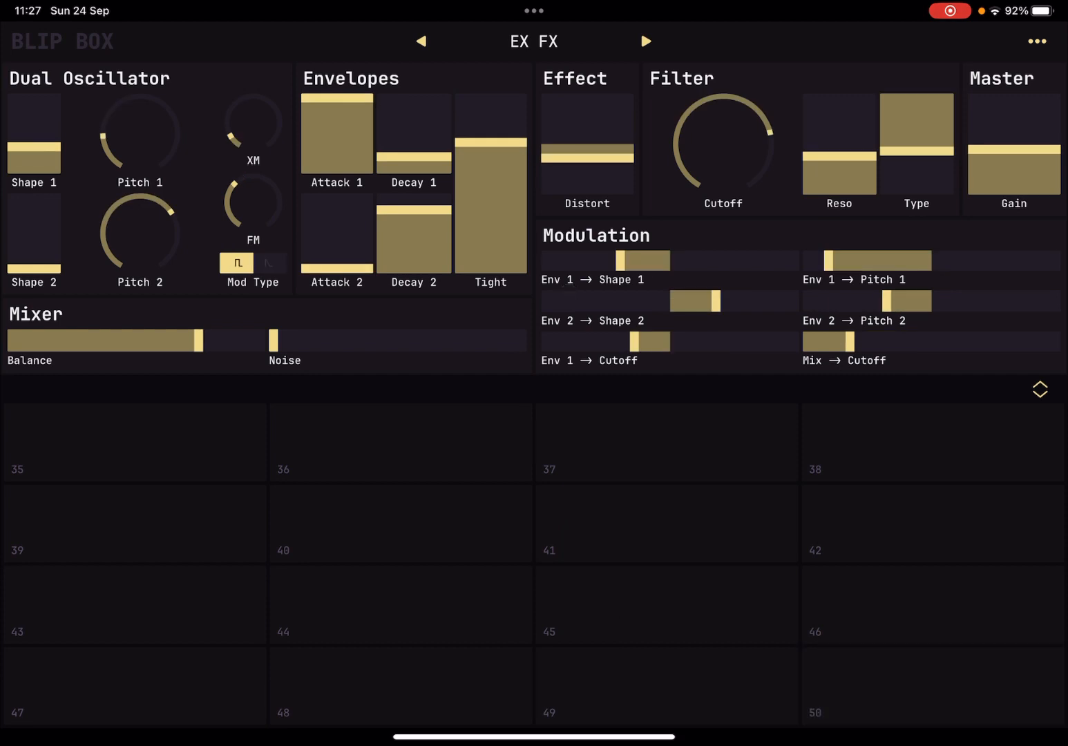
left_click(932, 686)
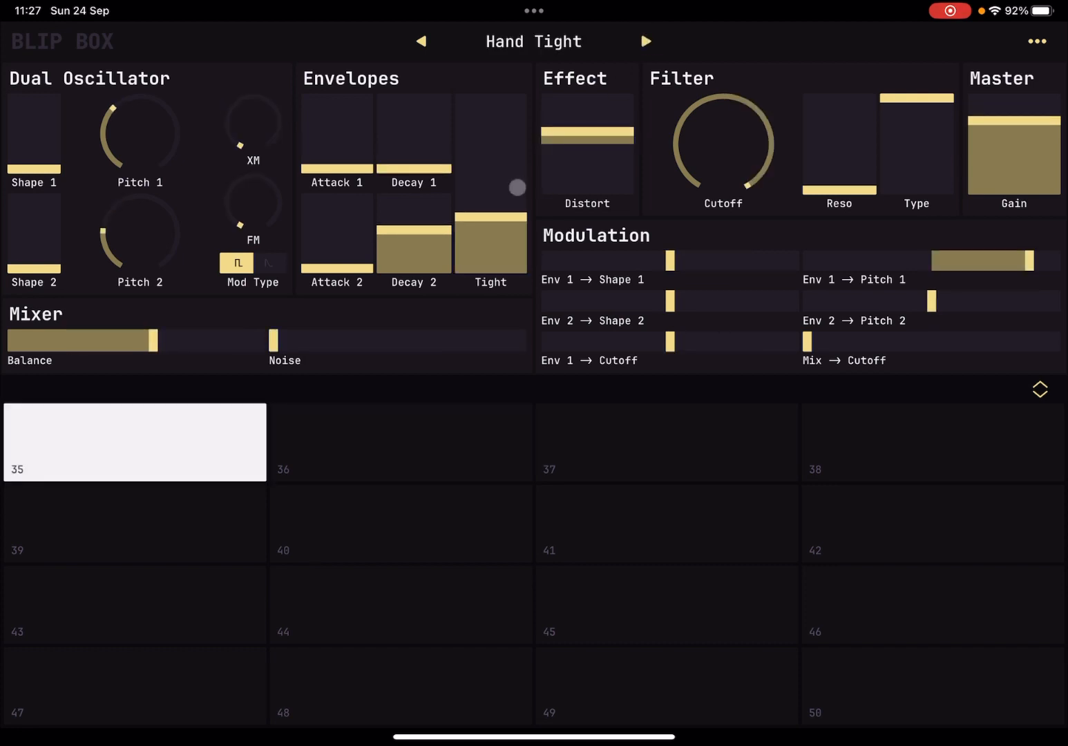
Step: Play pad 35 and another to hear Hand Tight, then step past Init to Jet Stream
left_click(134, 685)
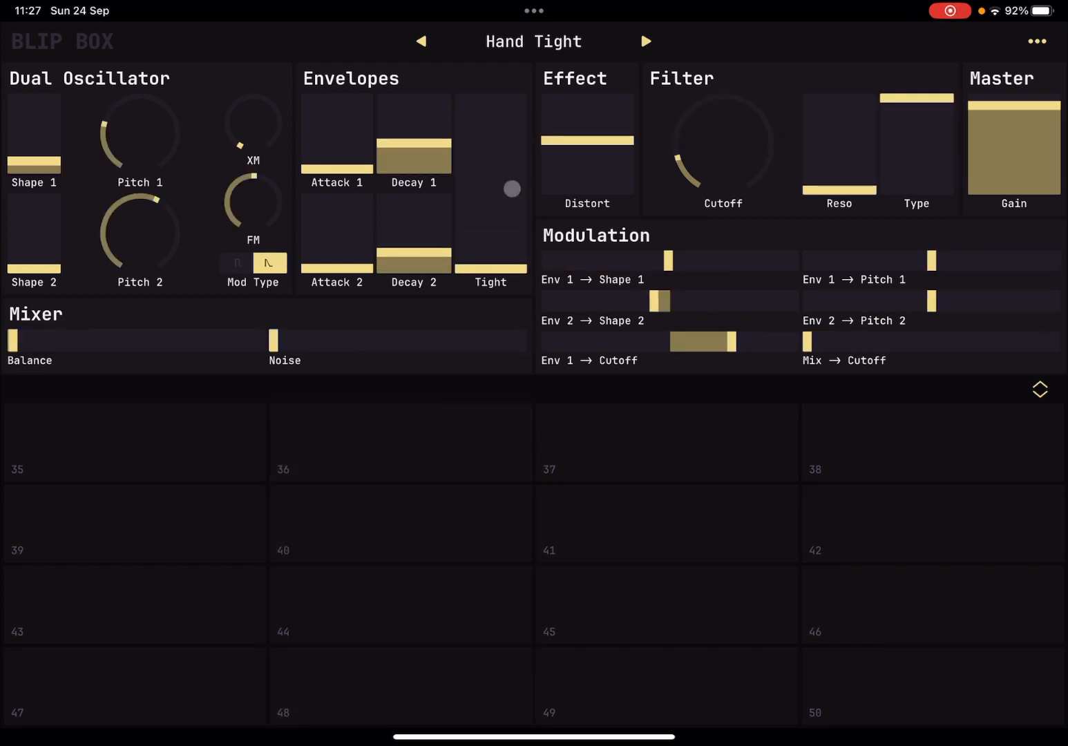
left_click(666, 522)
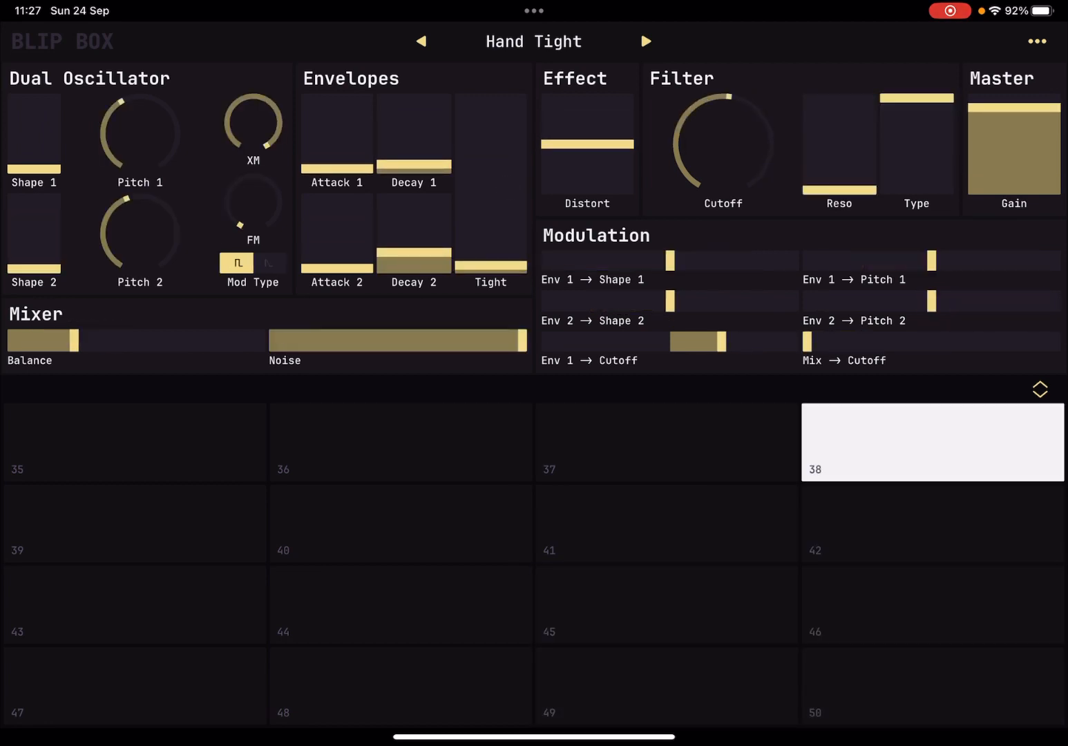
left_click(645, 41)
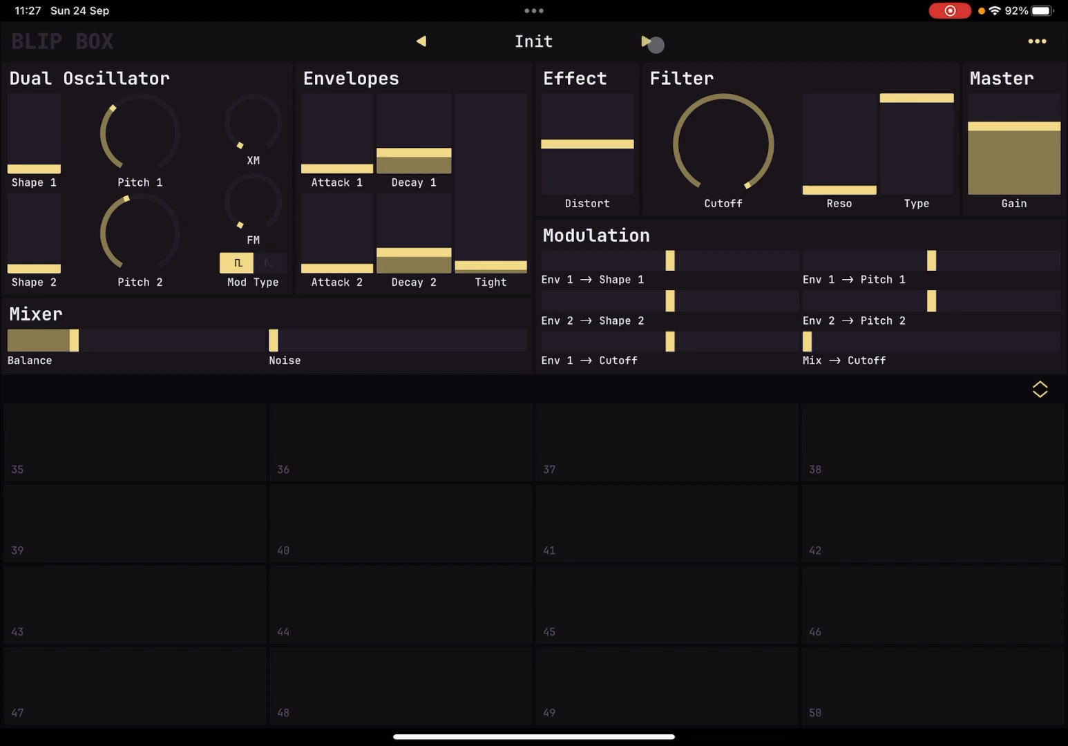
left_click(649, 44)
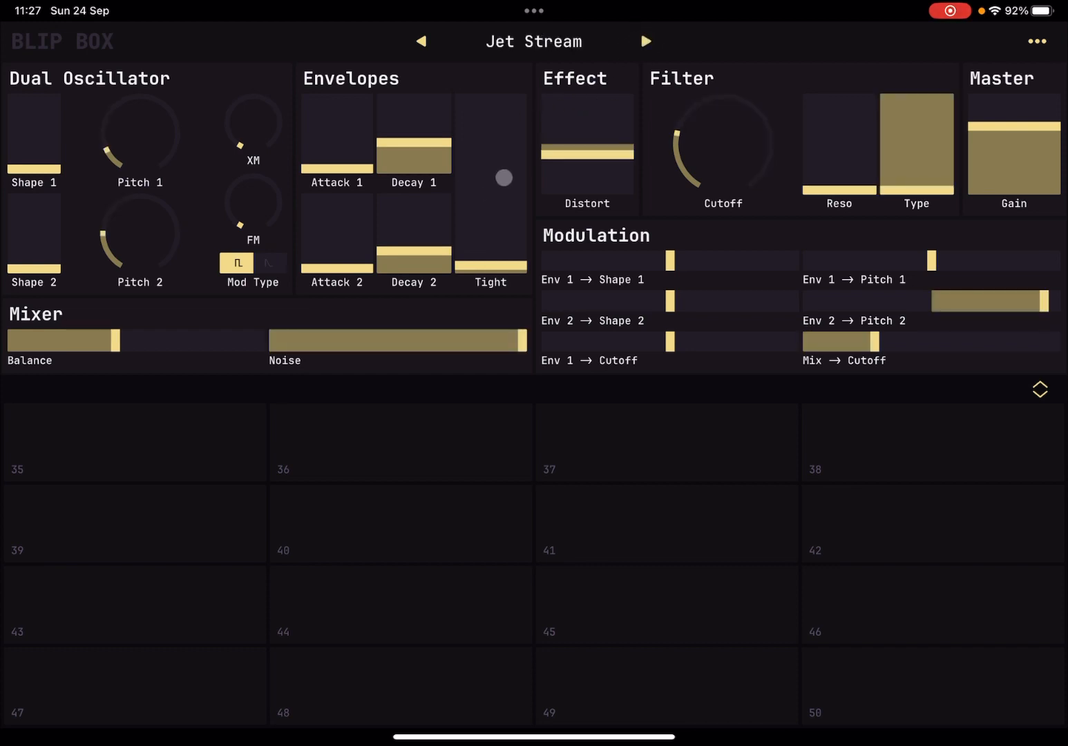
Step: Play pads 43, 36 and others to audition Jet Stream
left_click(134, 604)
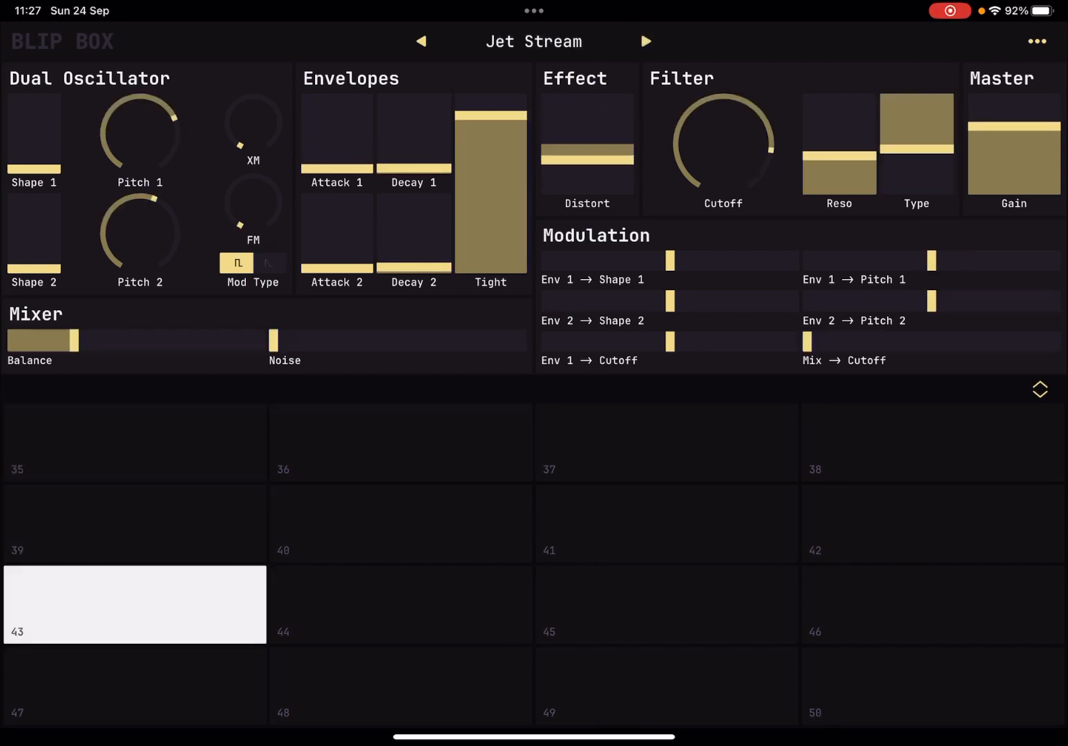
left_click(401, 443)
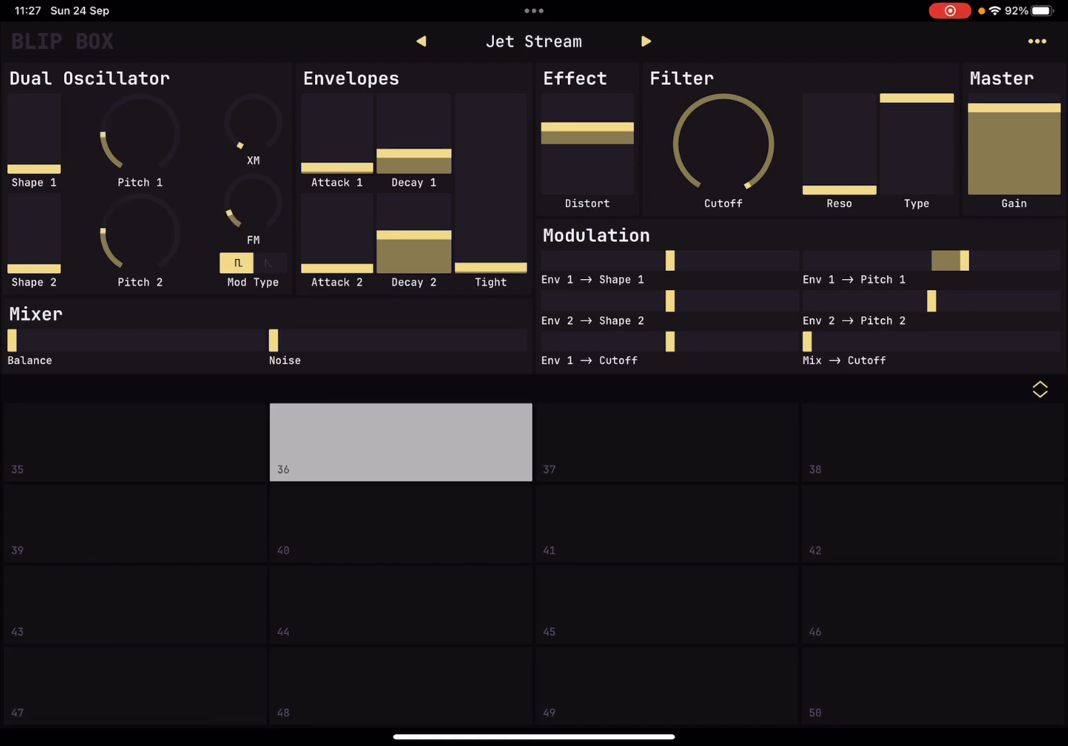
left_click(401, 685)
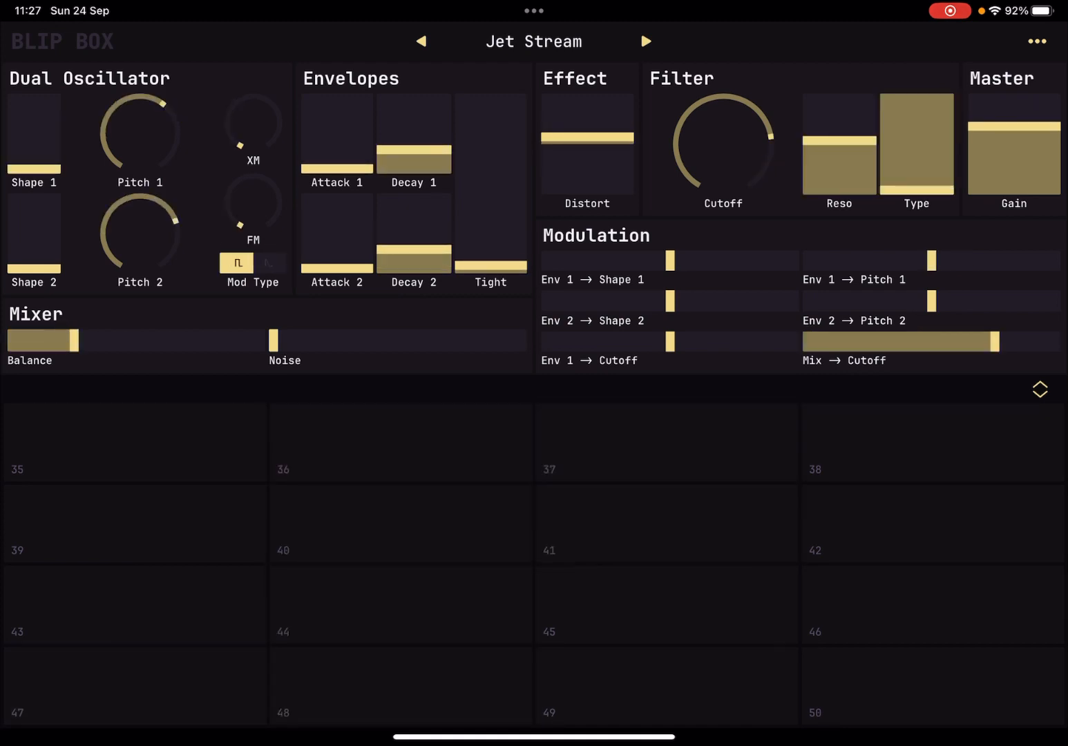
left_click(667, 604)
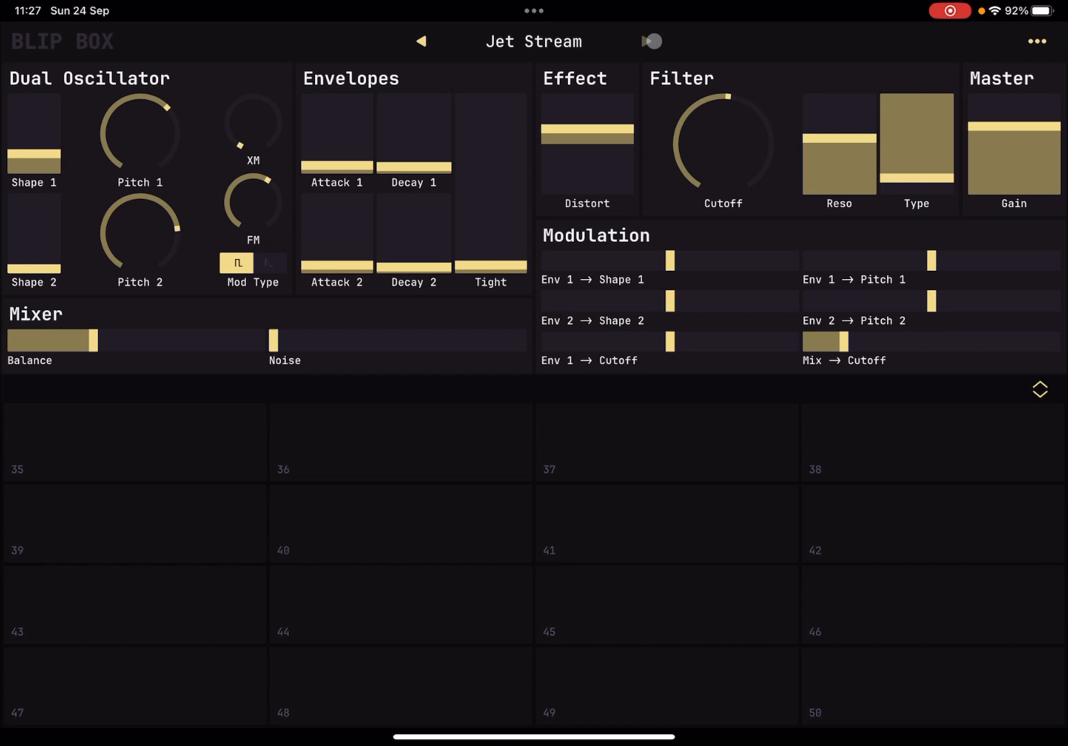
left_click(646, 41)
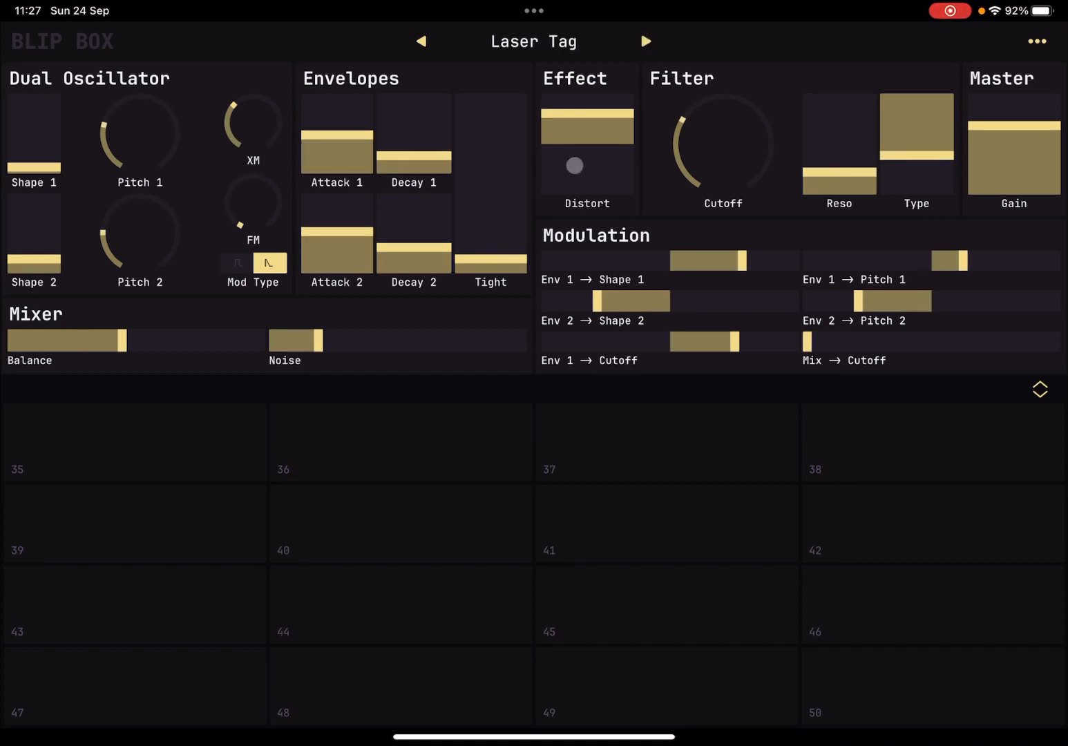
left_click(134, 522)
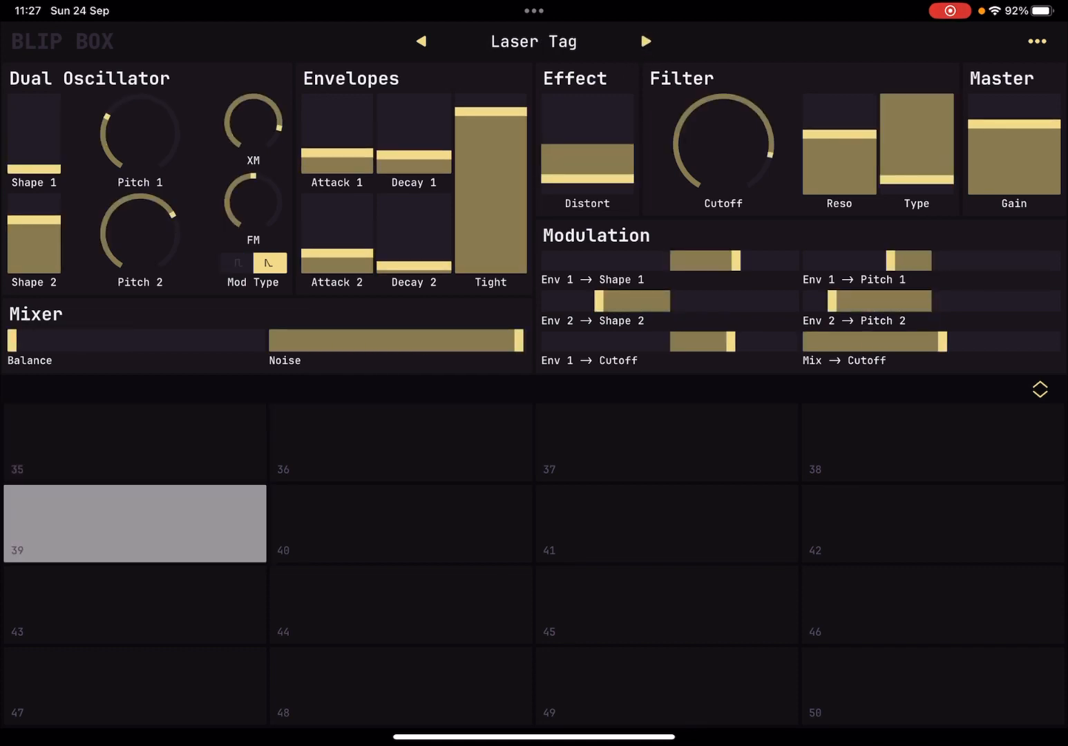
left_click(134, 685)
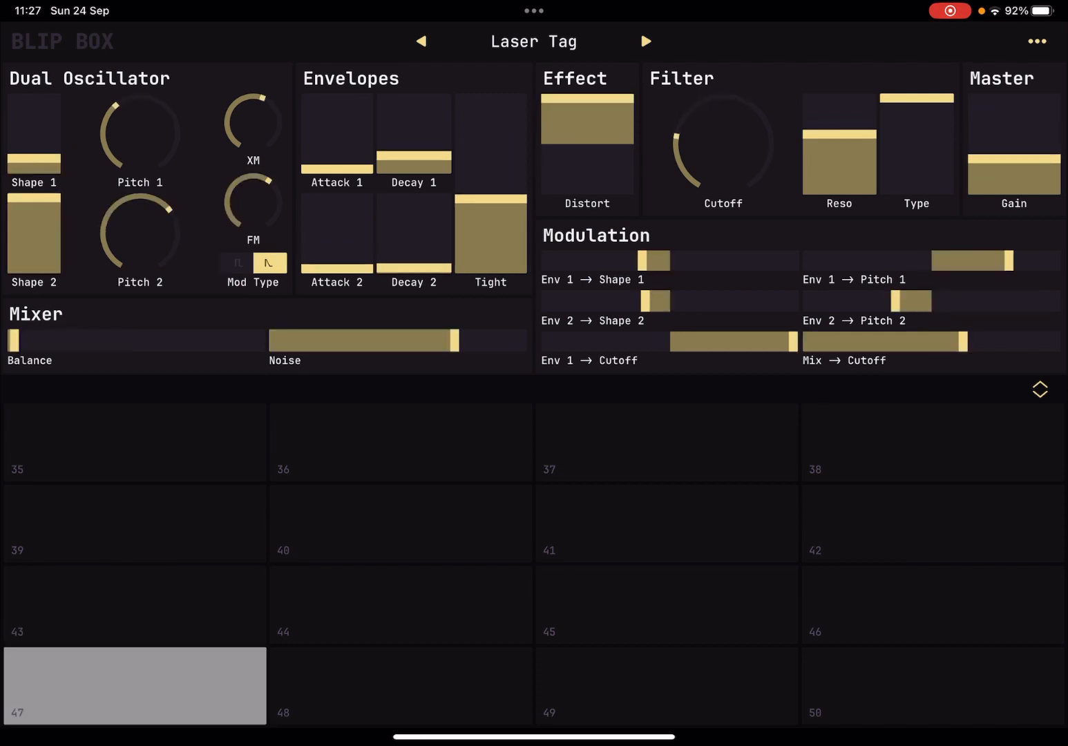
left_click(401, 522)
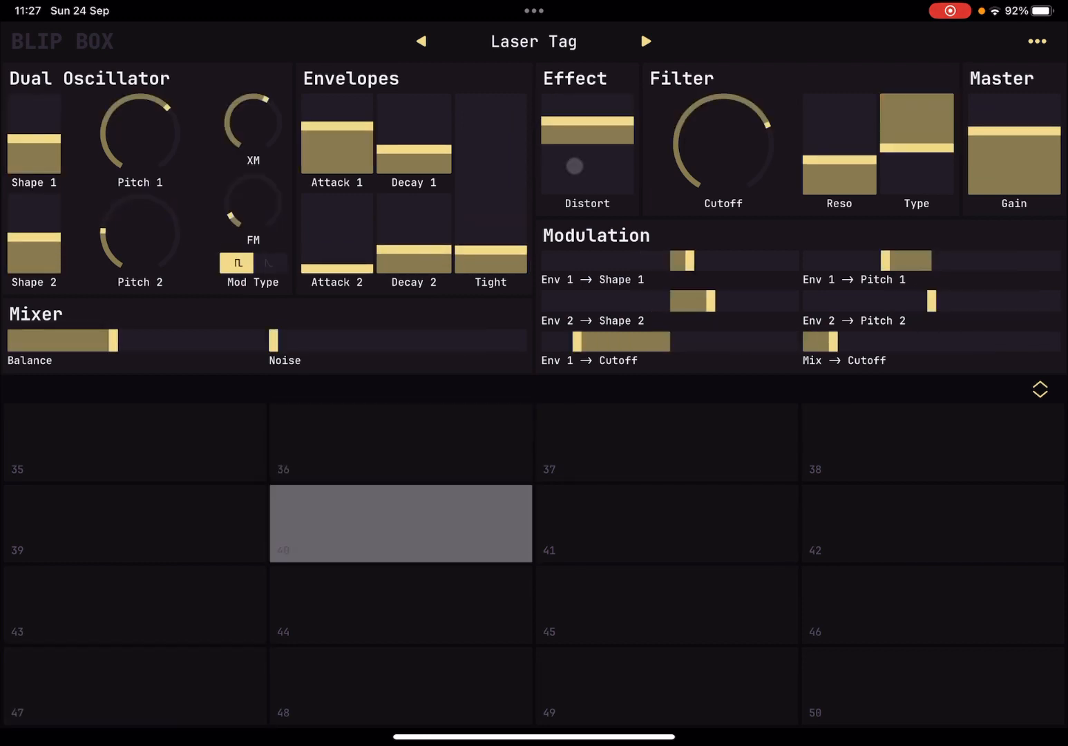
left_click(401, 522)
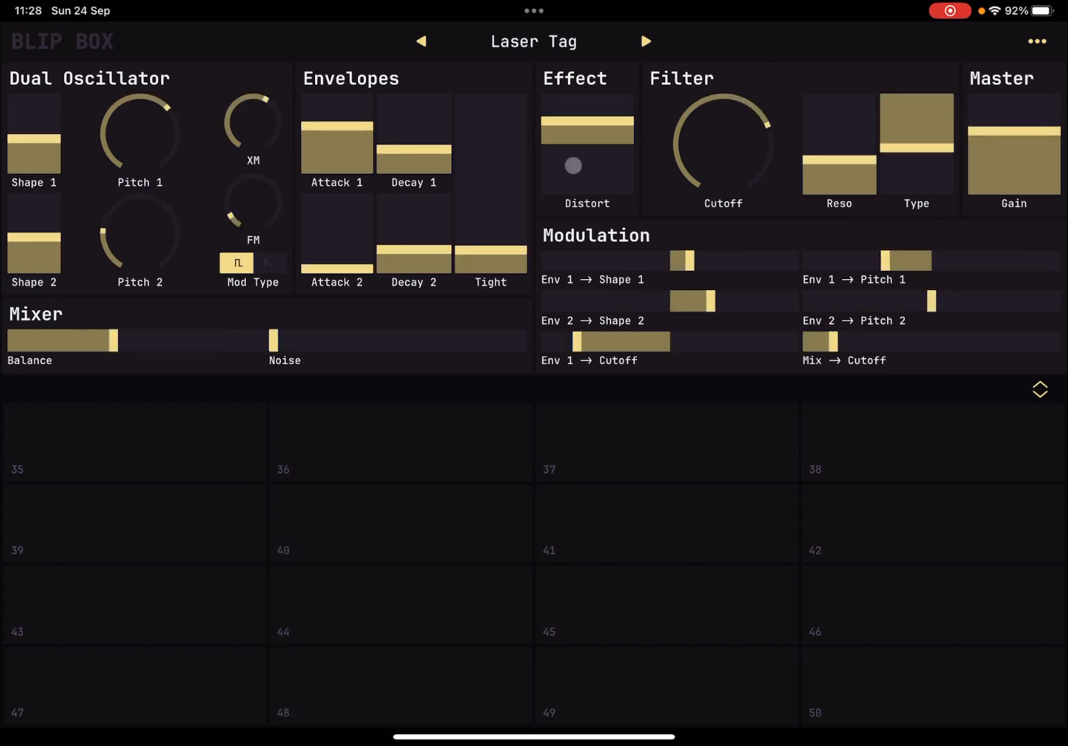
left_click(666, 604)
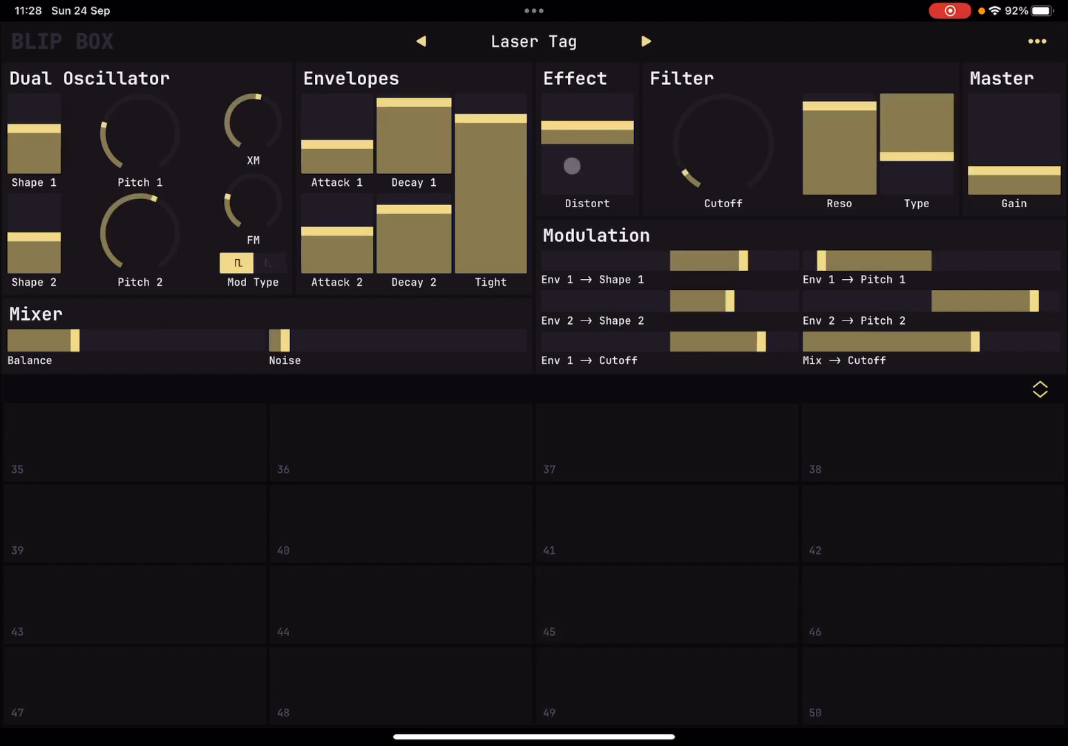
left_click(931, 442)
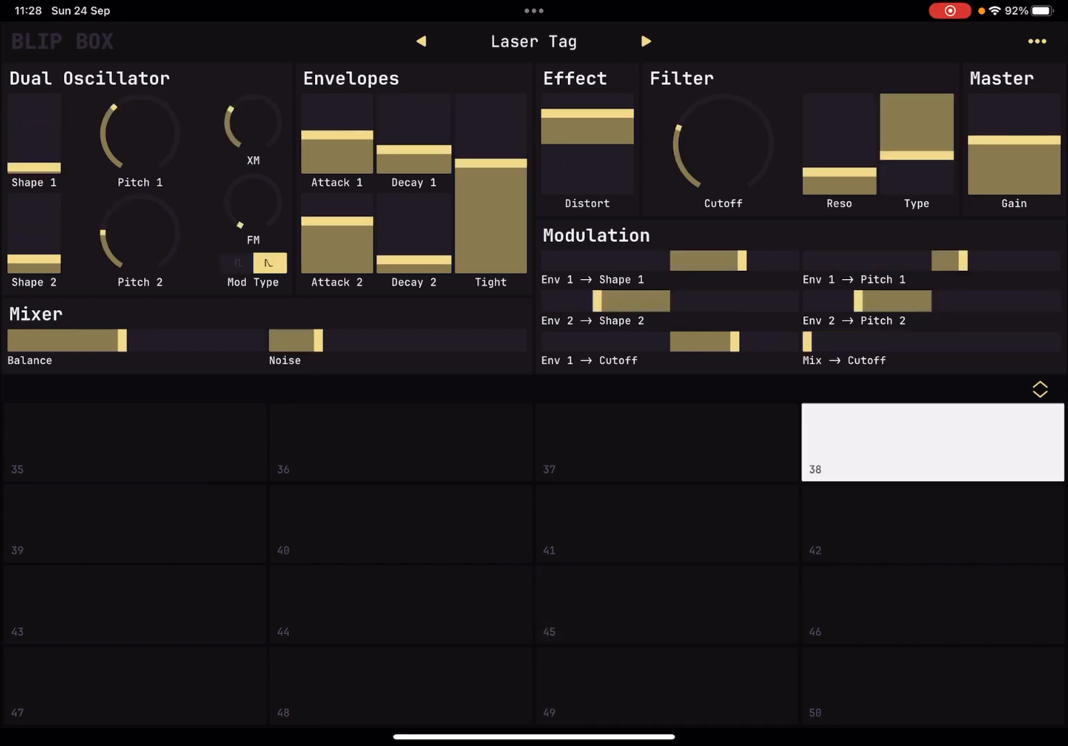
left_click(932, 606)
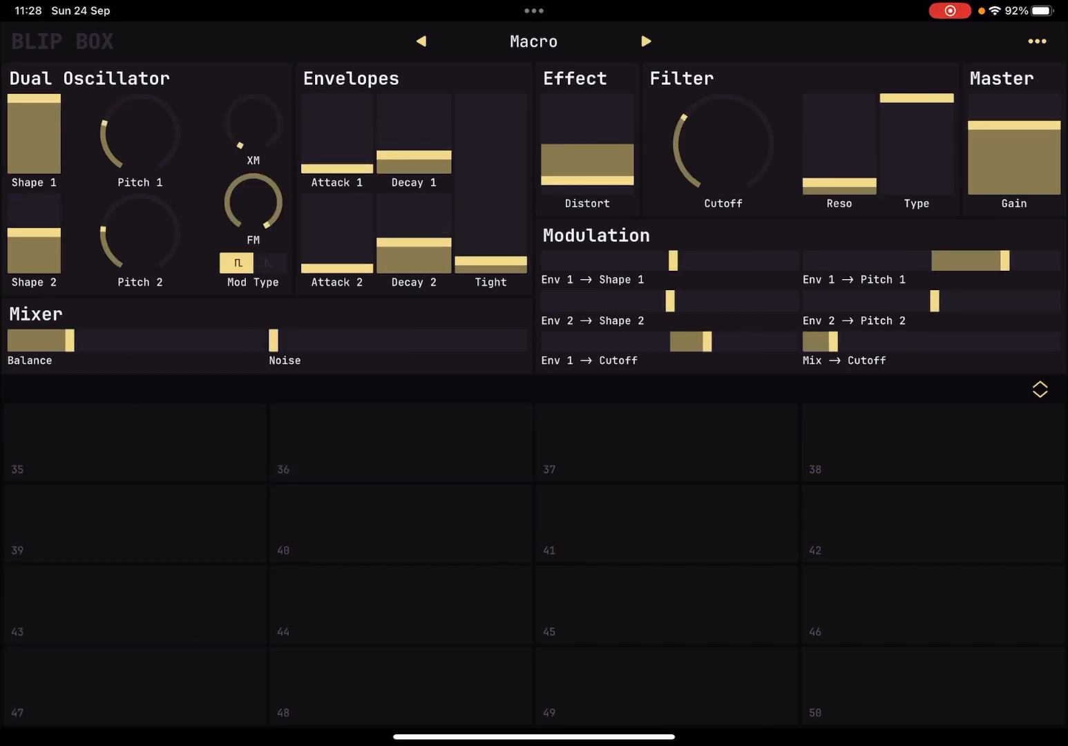
Step: Hear Macro, step through Nasty Bite and Stamps to Ten Four, and play several pads on it
left_click(401, 685)
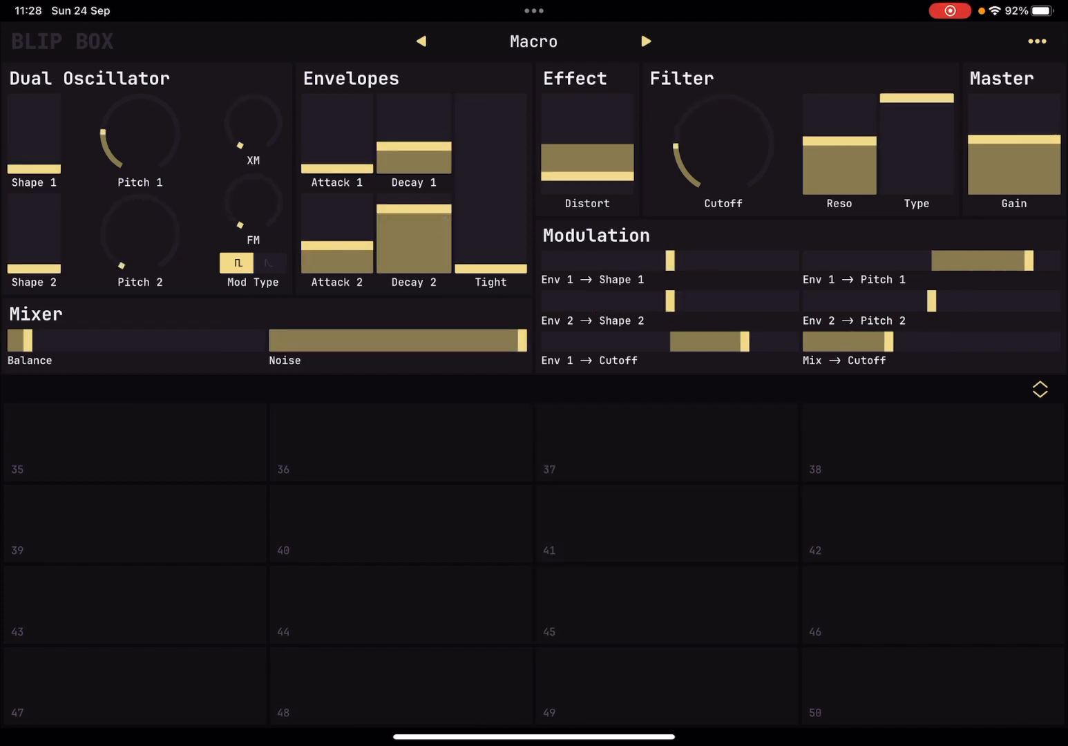
left_click(932, 605)
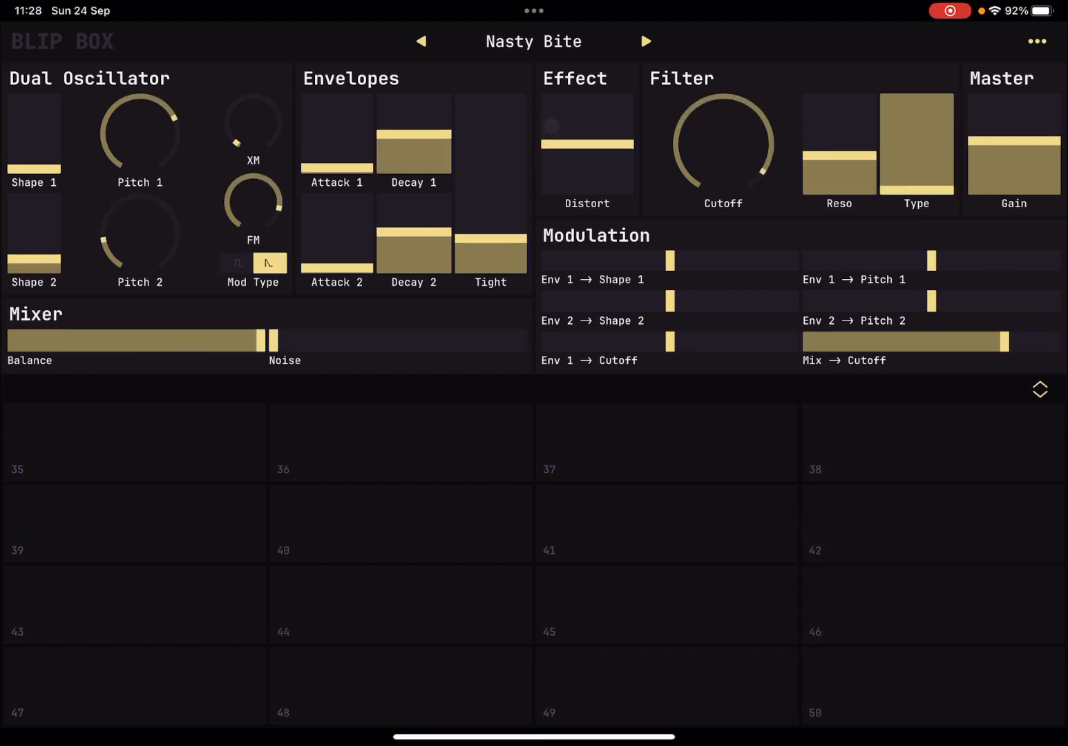
left_click(645, 41)
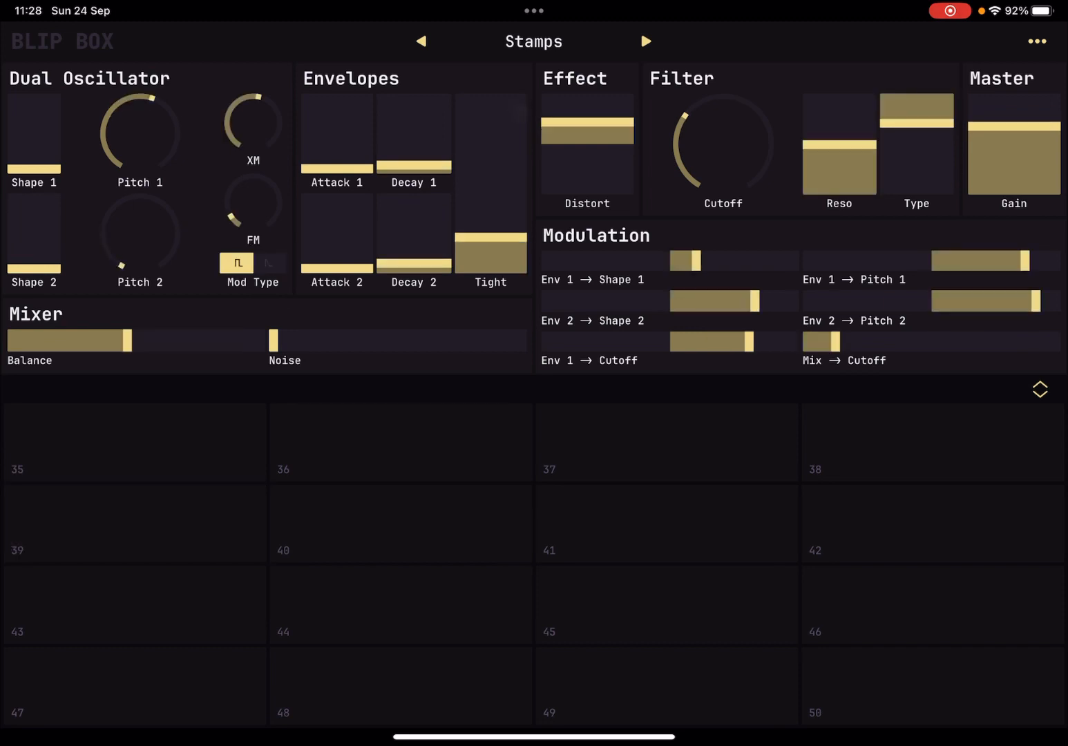
left_click(400, 523)
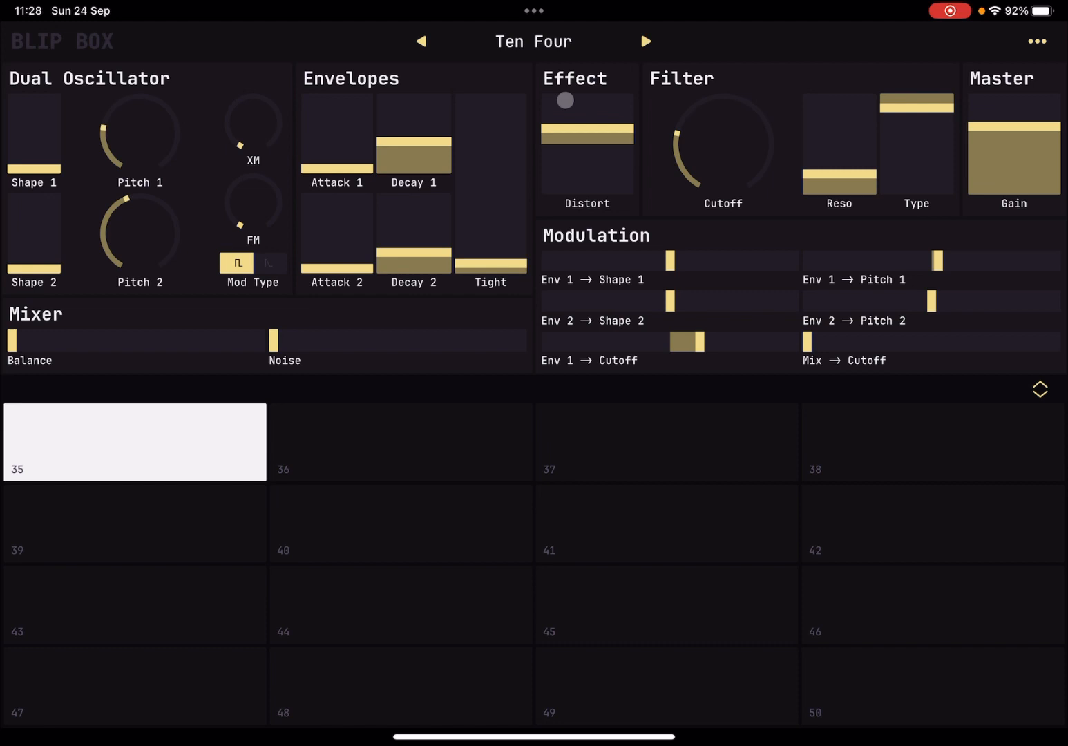
left_click(134, 686)
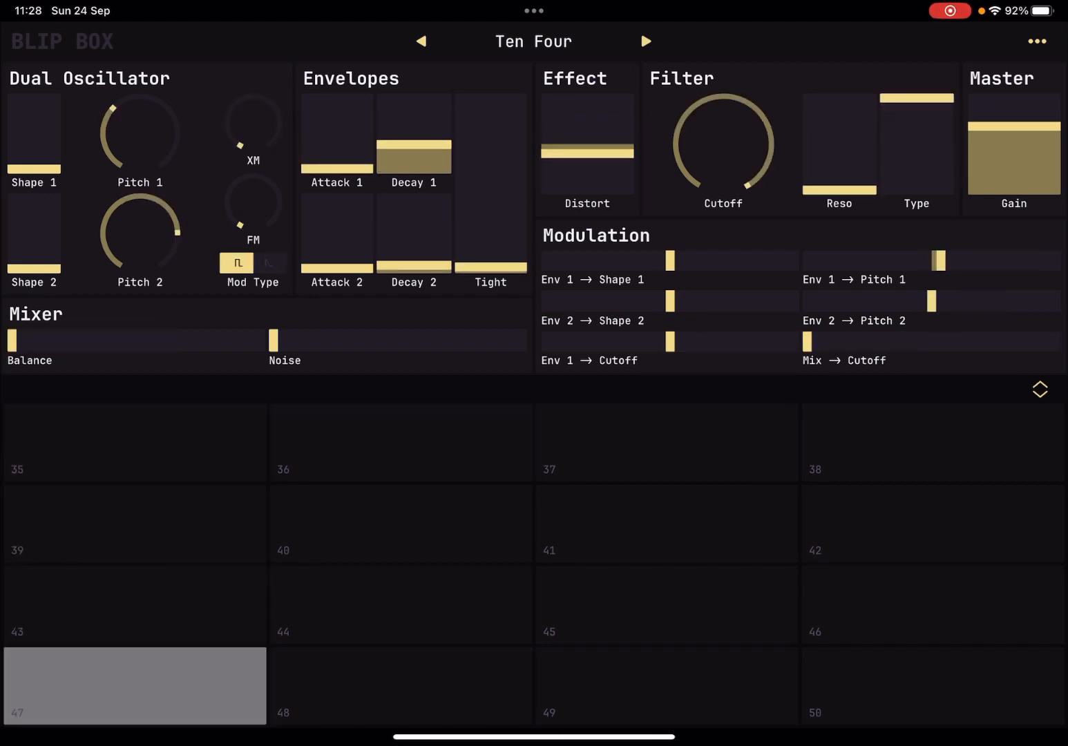
left_click(401, 685)
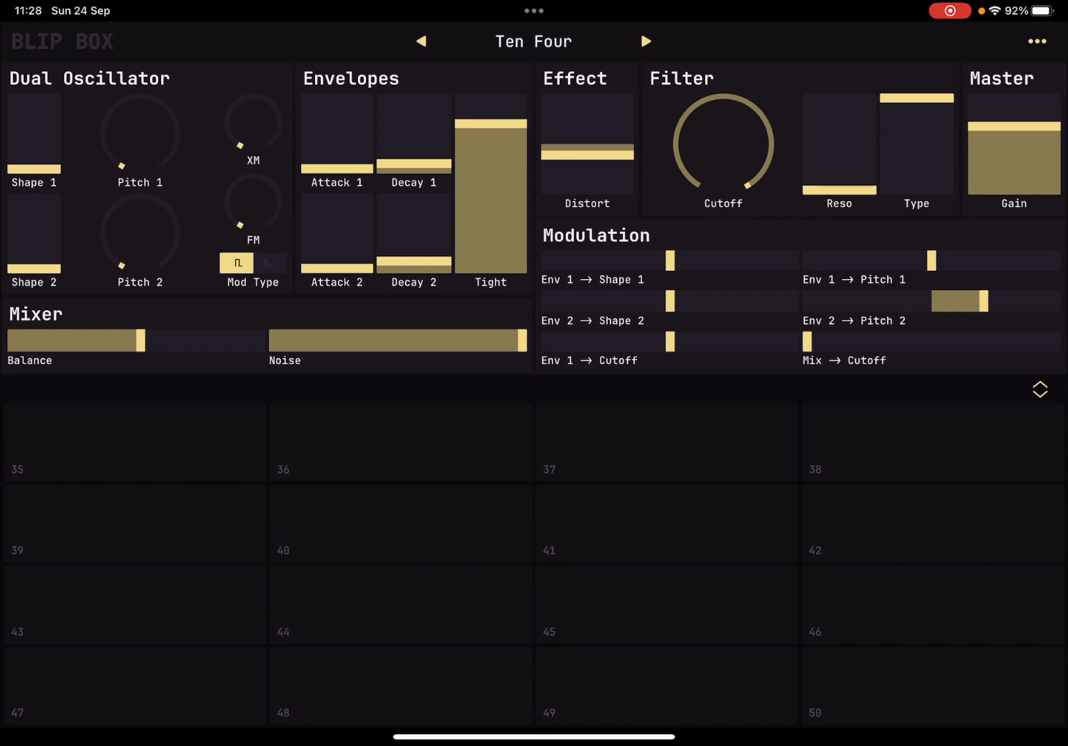
left_click(666, 685)
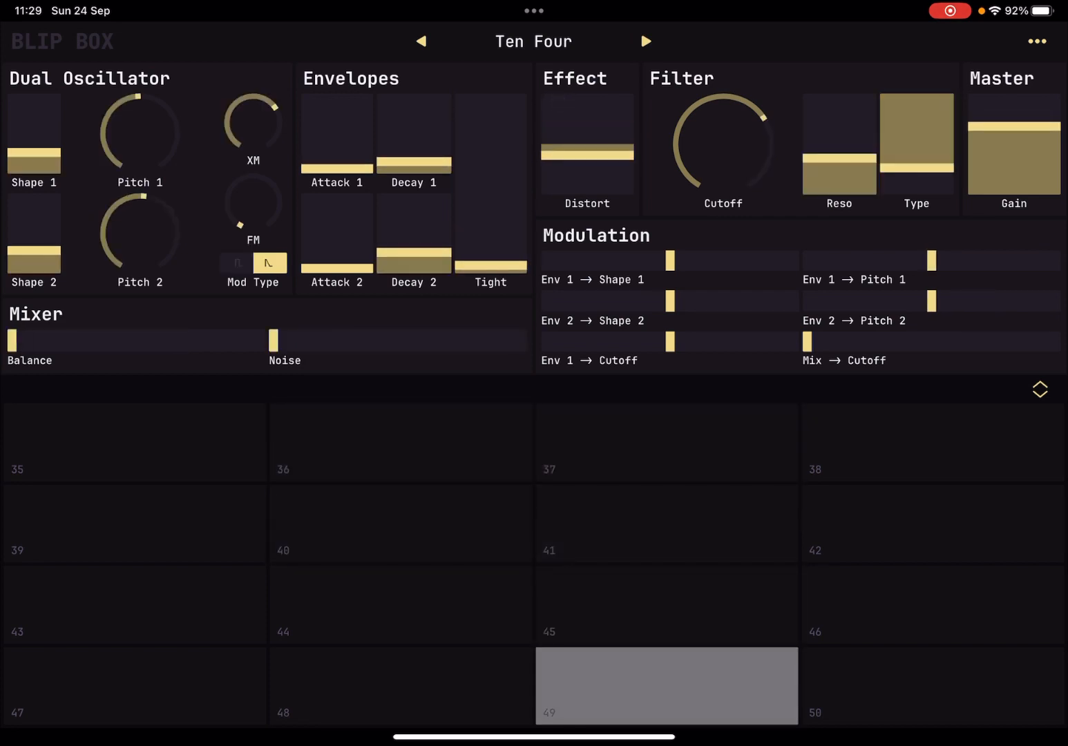
Step: Audition Tight Snare and Typewriter on the pads, then bring up the saved preset list
left_click(932, 443)
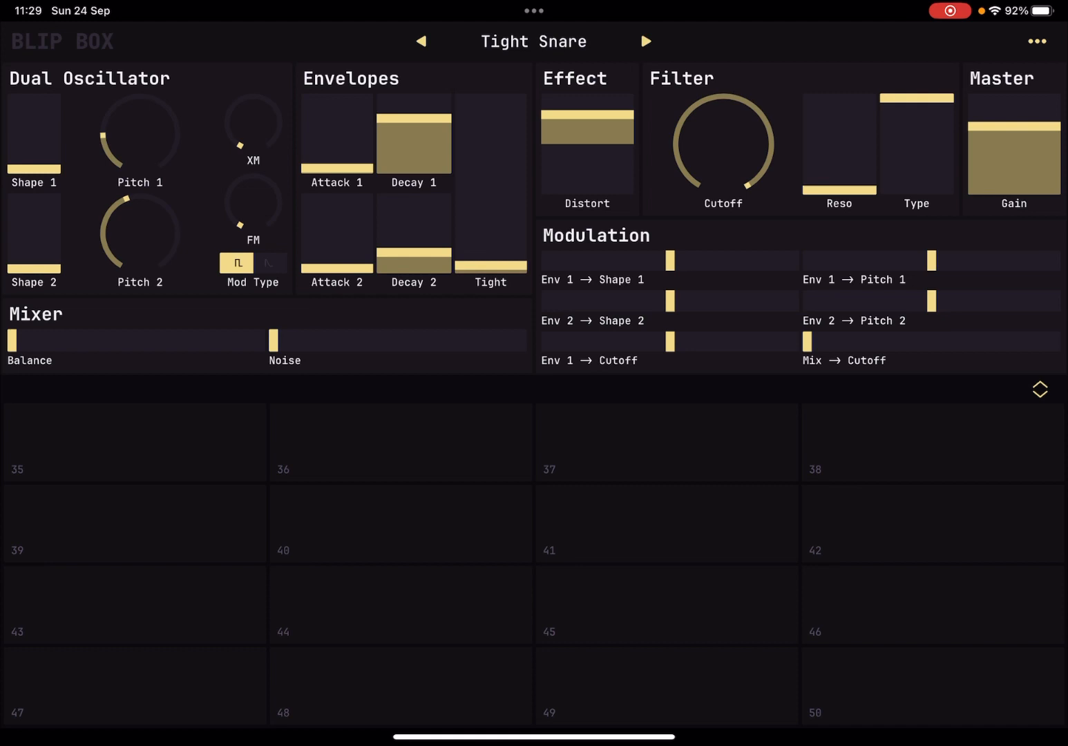
left_click(134, 522)
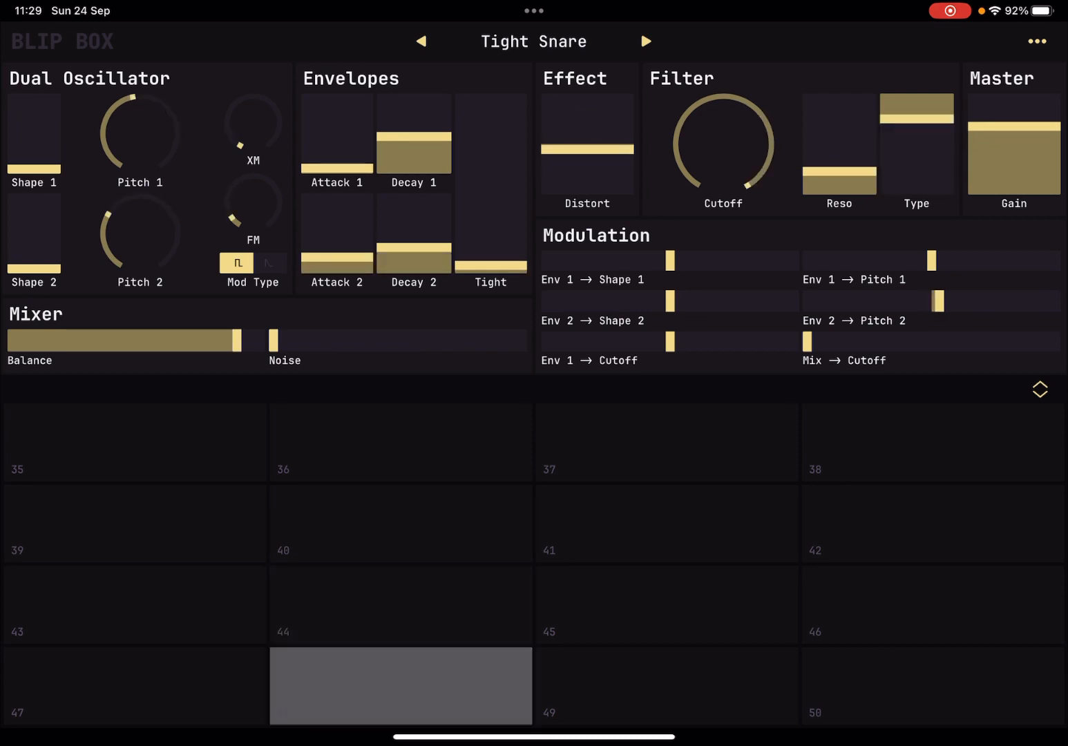
left_click(666, 604)
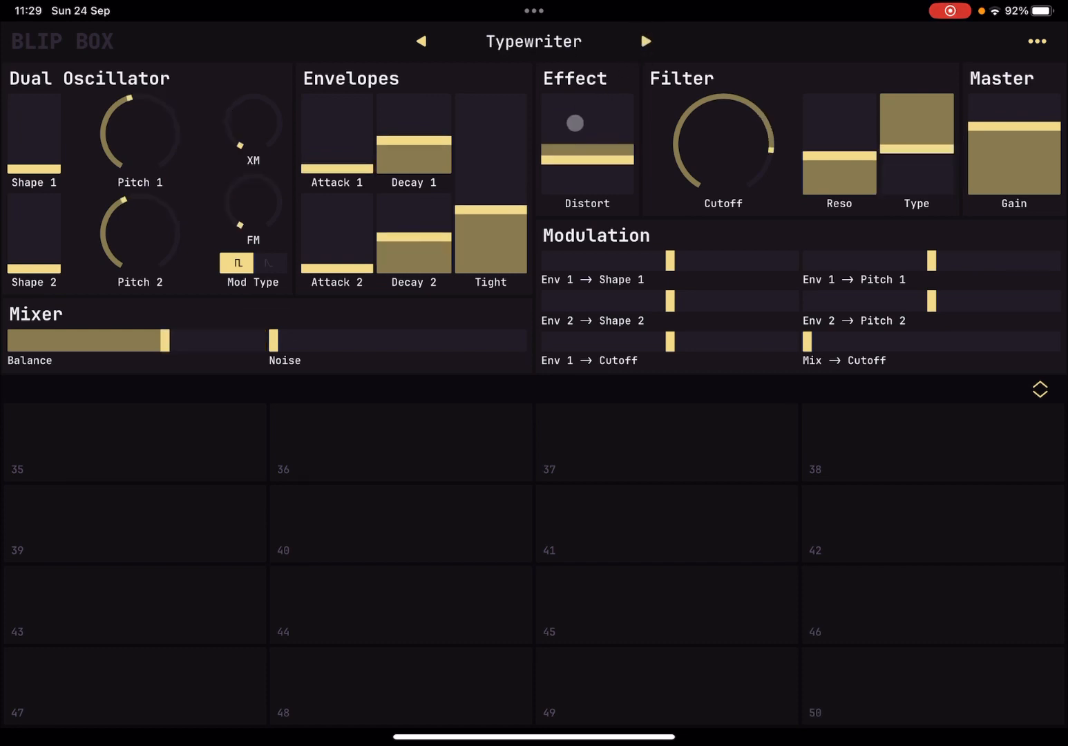
left_click(401, 442)
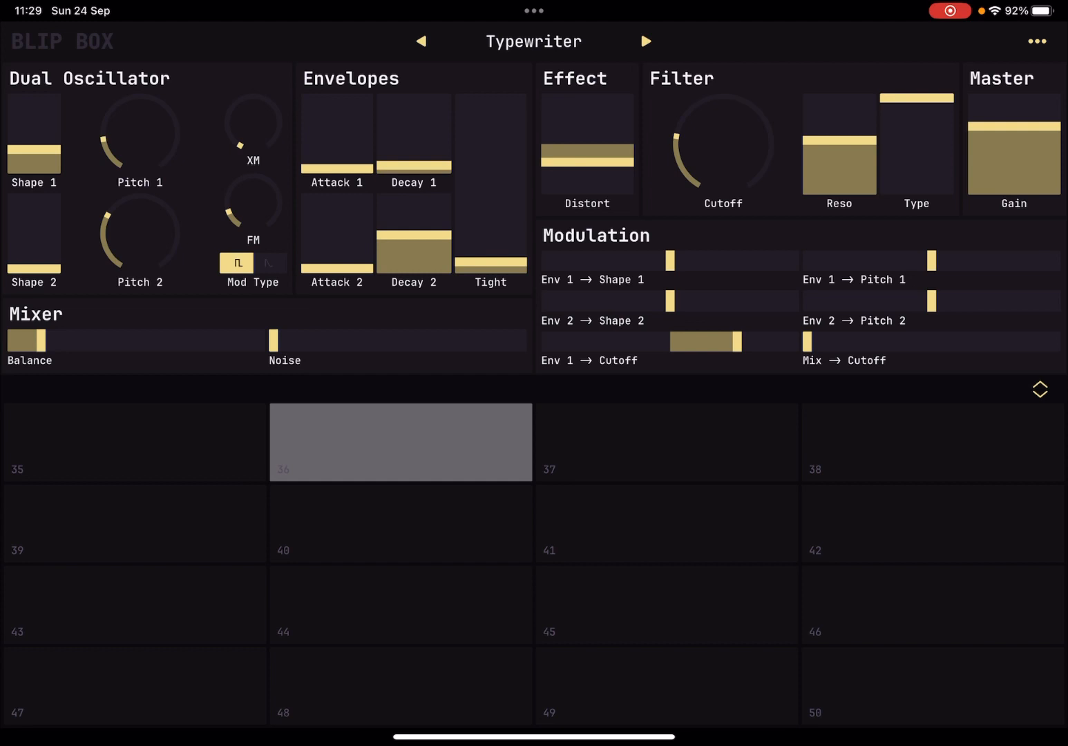
left_click(135, 443)
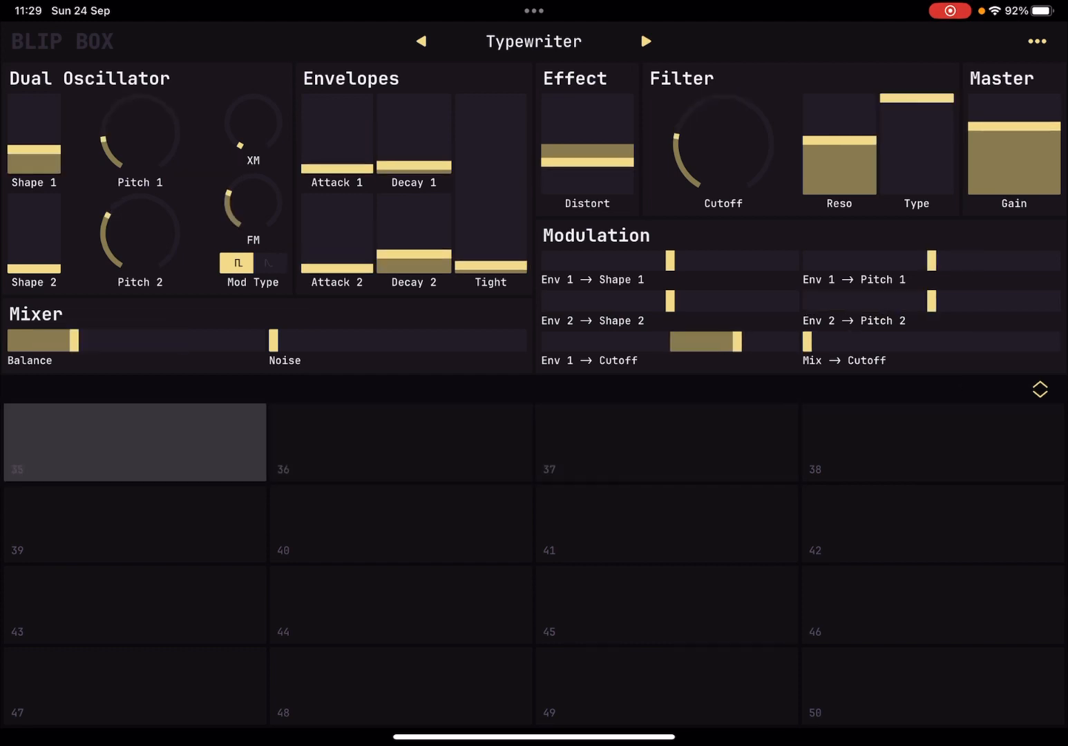
left_click(931, 523)
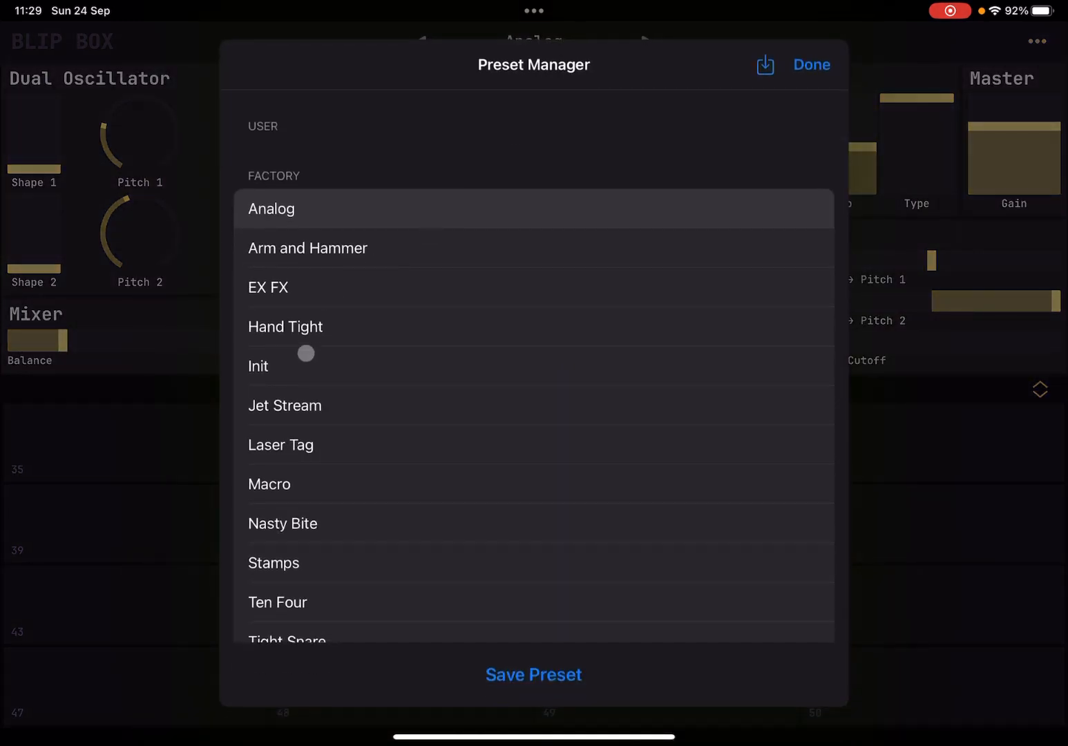
Step: Choose Init in the preset list, step on to Jet Stream, then go back to Init
left_click(257, 364)
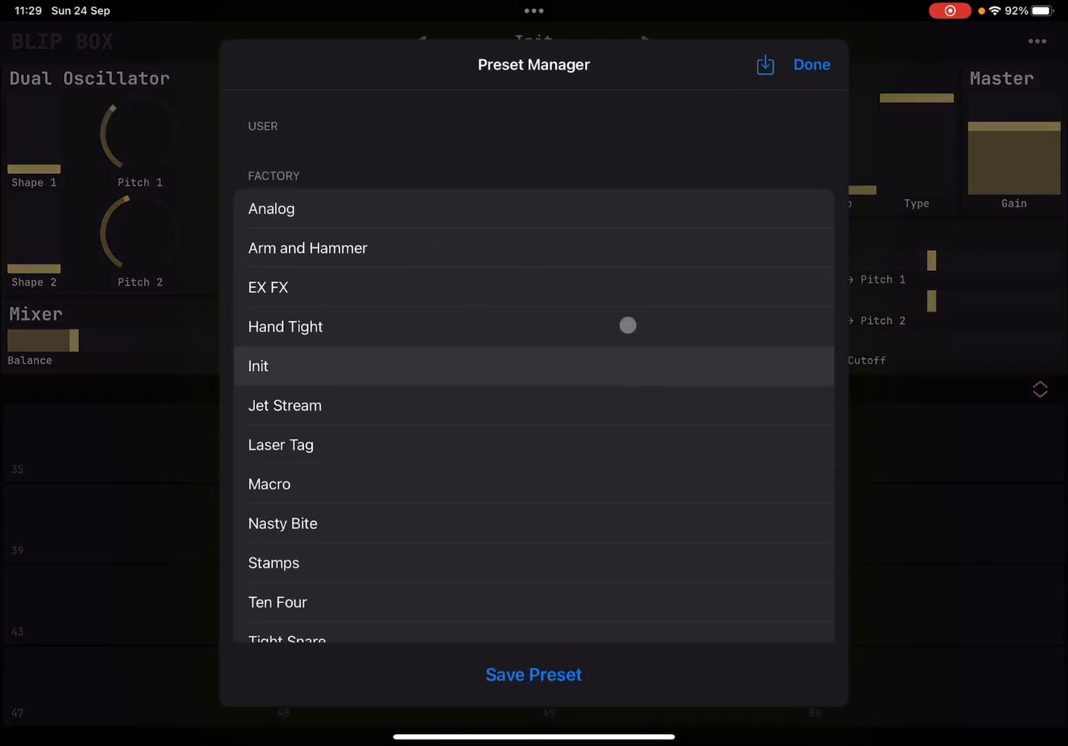
left_click(284, 326)
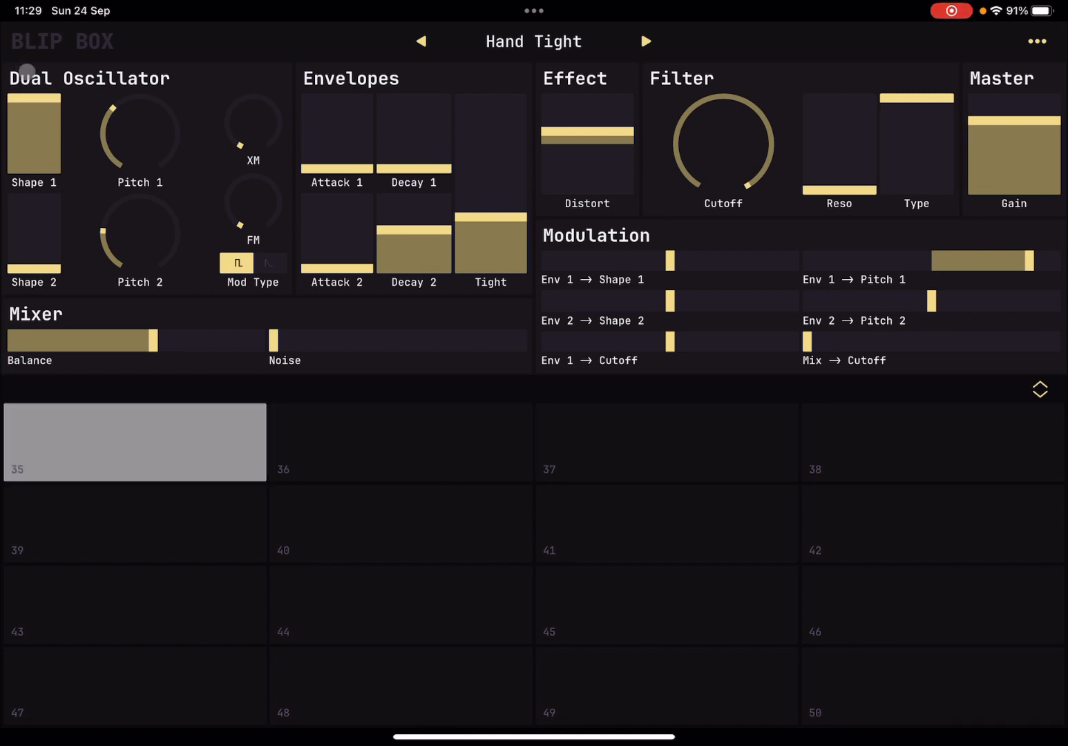
left_click(646, 42)
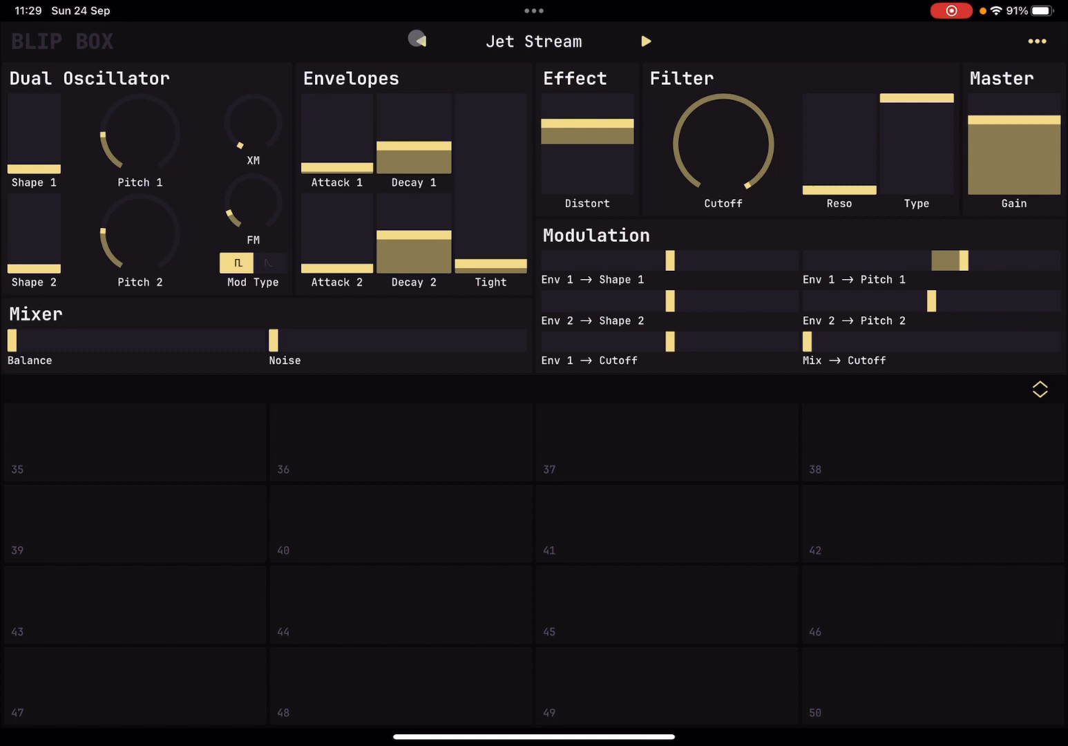
left_click(422, 42)
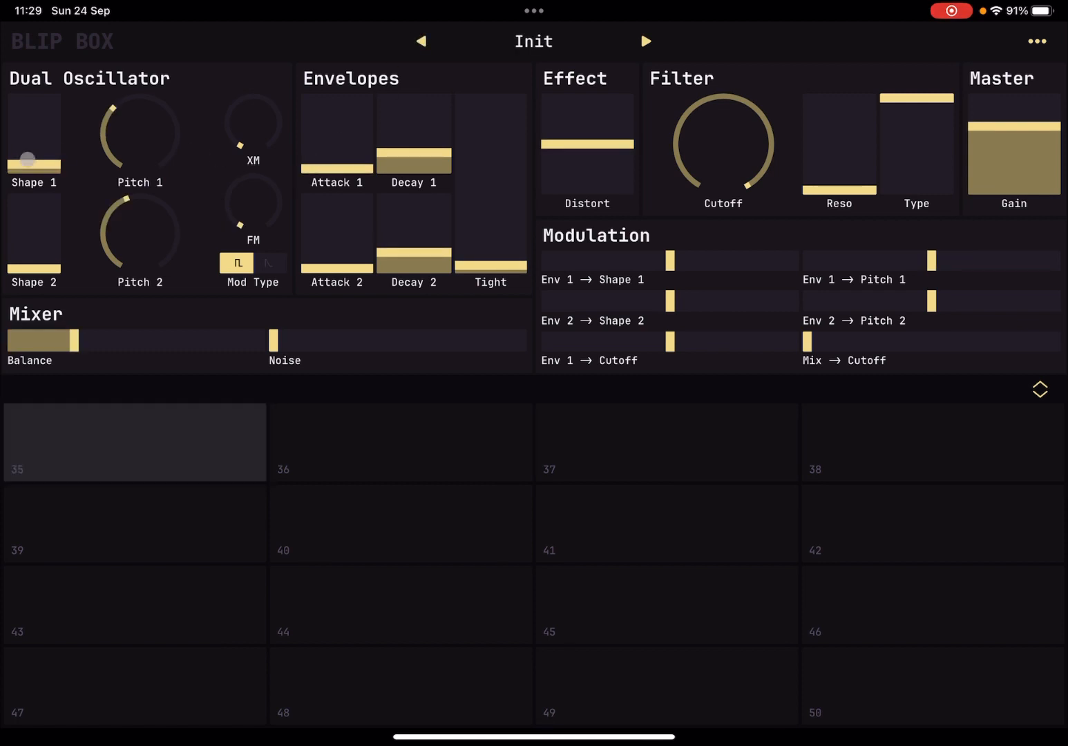
Step: Raise the Shape 1 and Shape 2 sliders and shift then reset the mixer balance, playing notes to hear it
left_click_drag(33, 161, 33, 111)
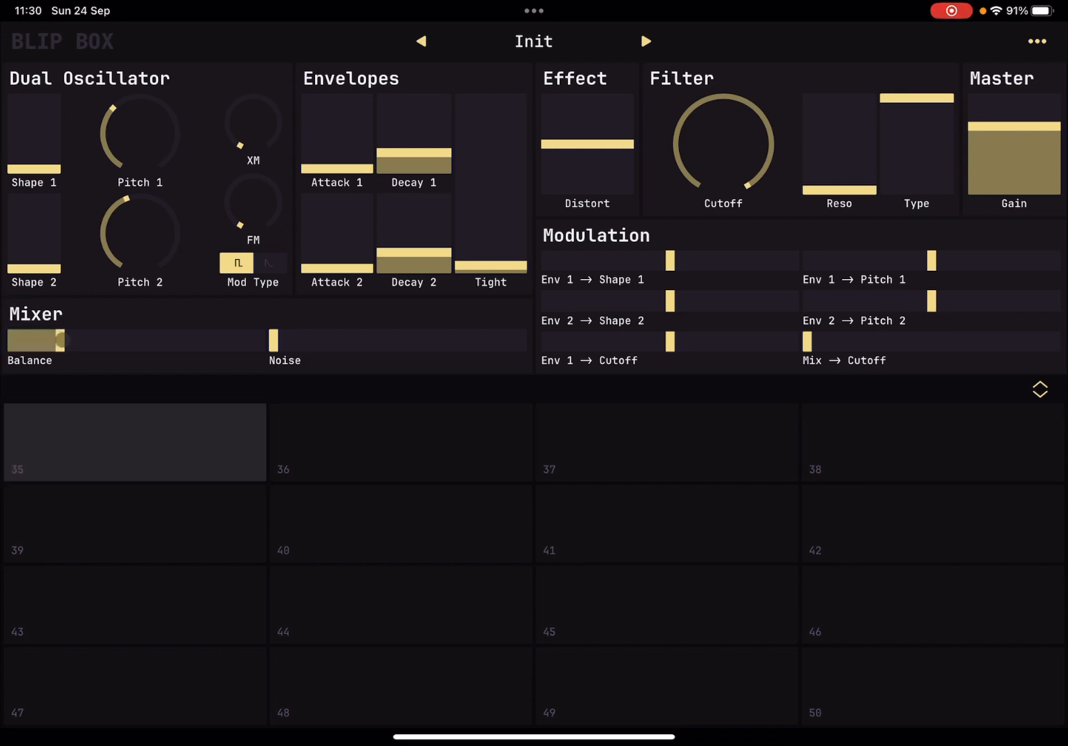
left_click(134, 442)
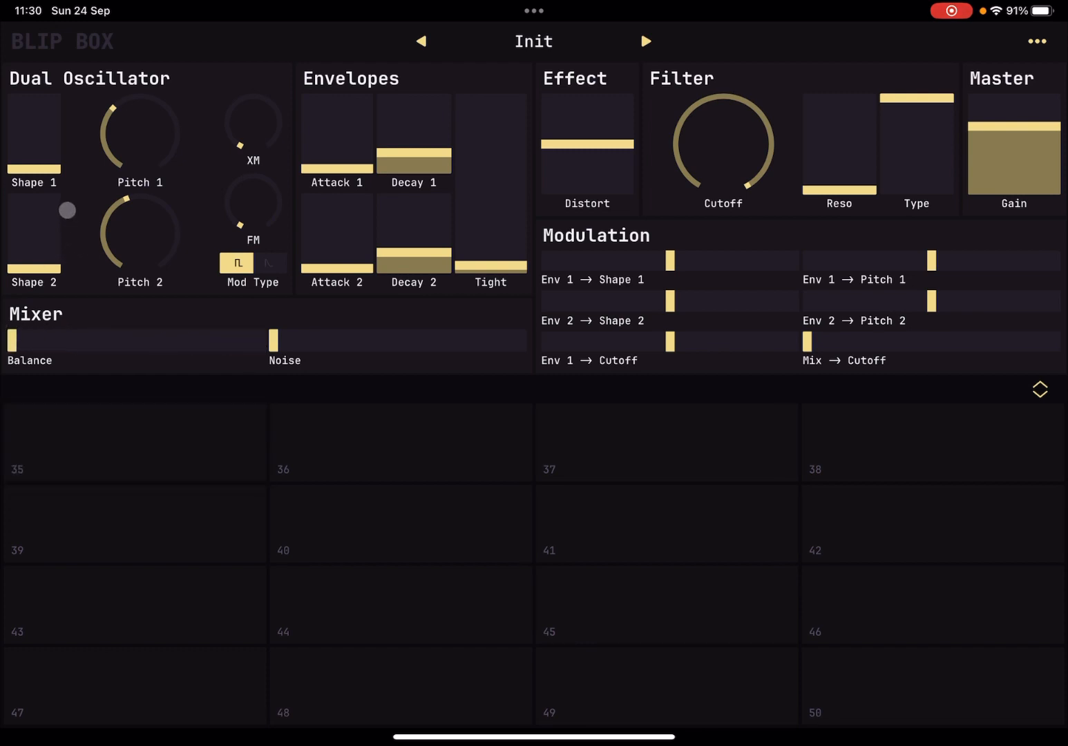
left_click(134, 442)
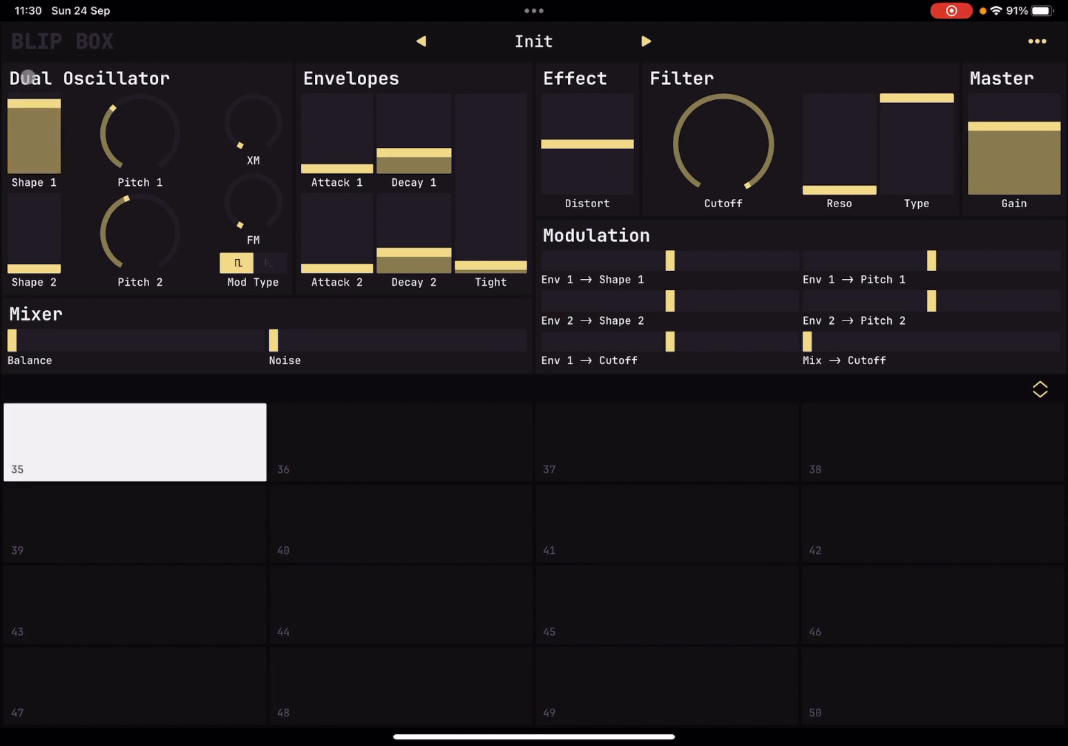
left_click(134, 443)
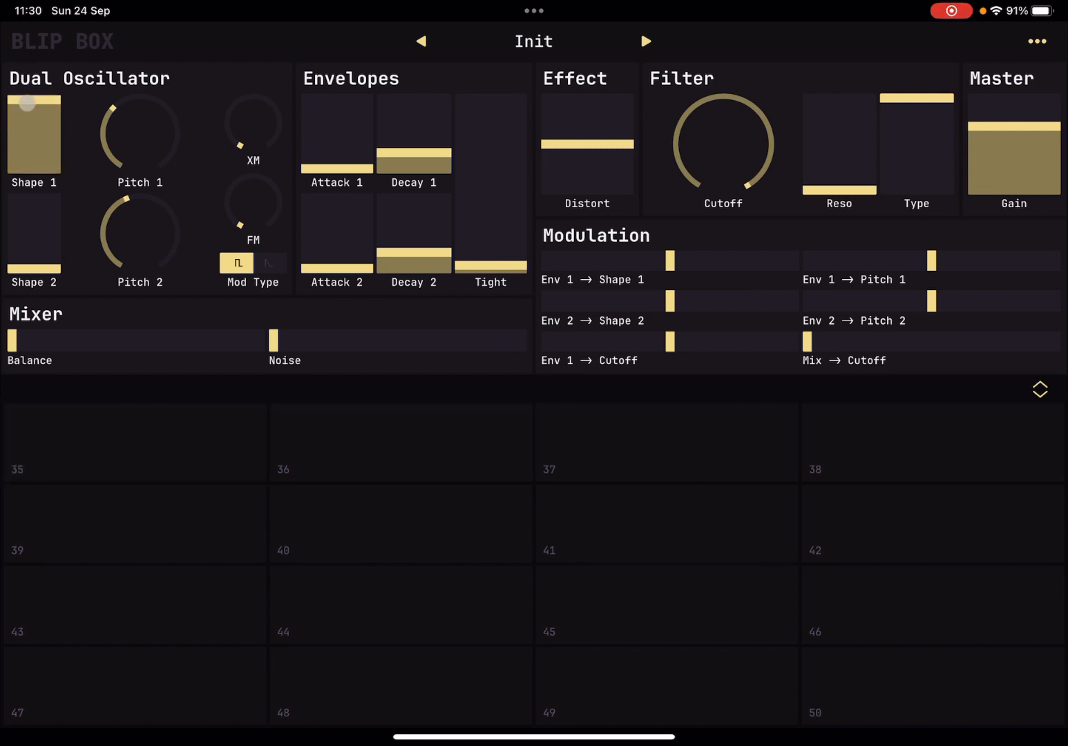
left_click(134, 442)
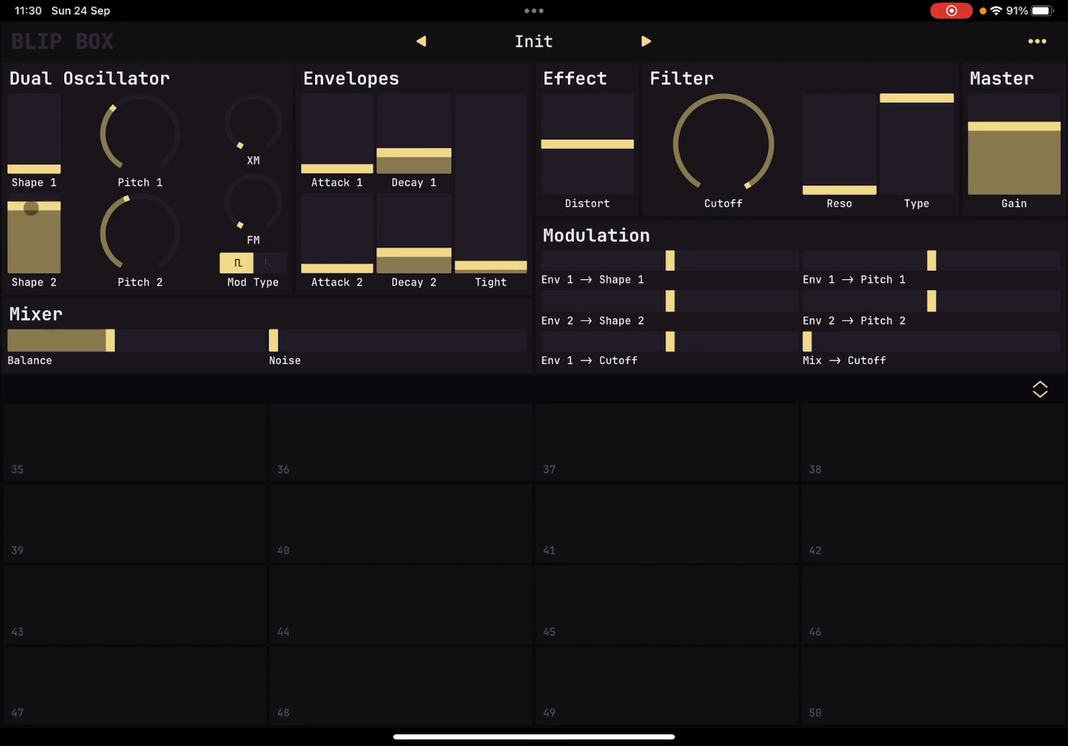
left_click(134, 442)
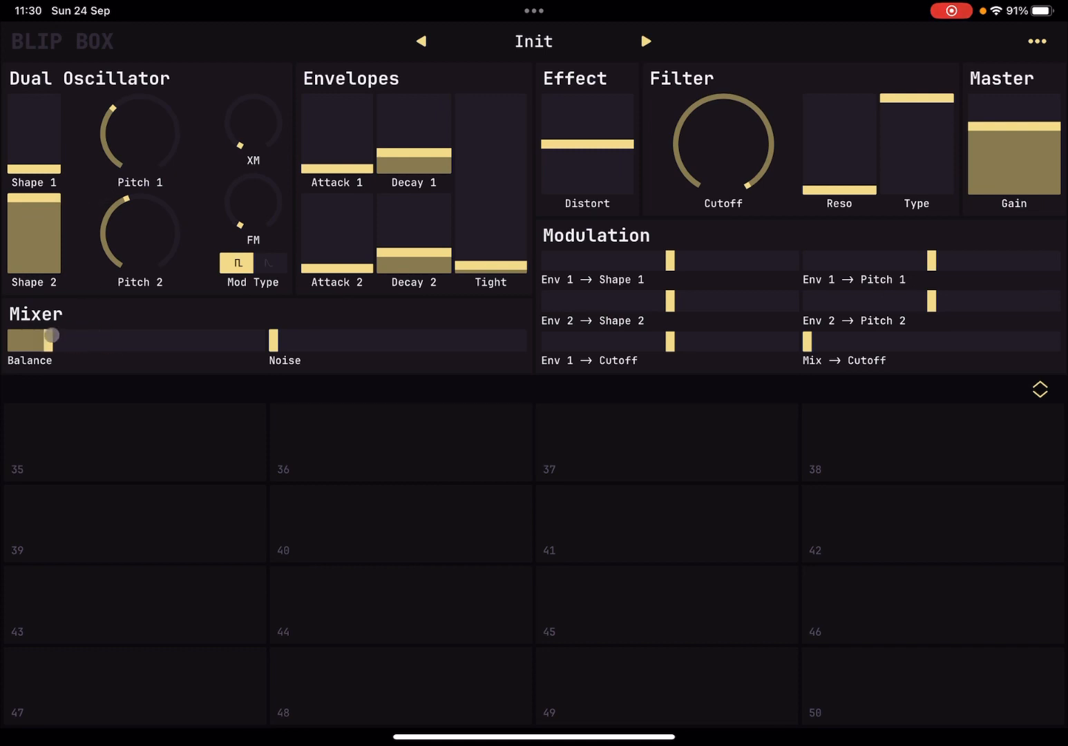
left_click(134, 442)
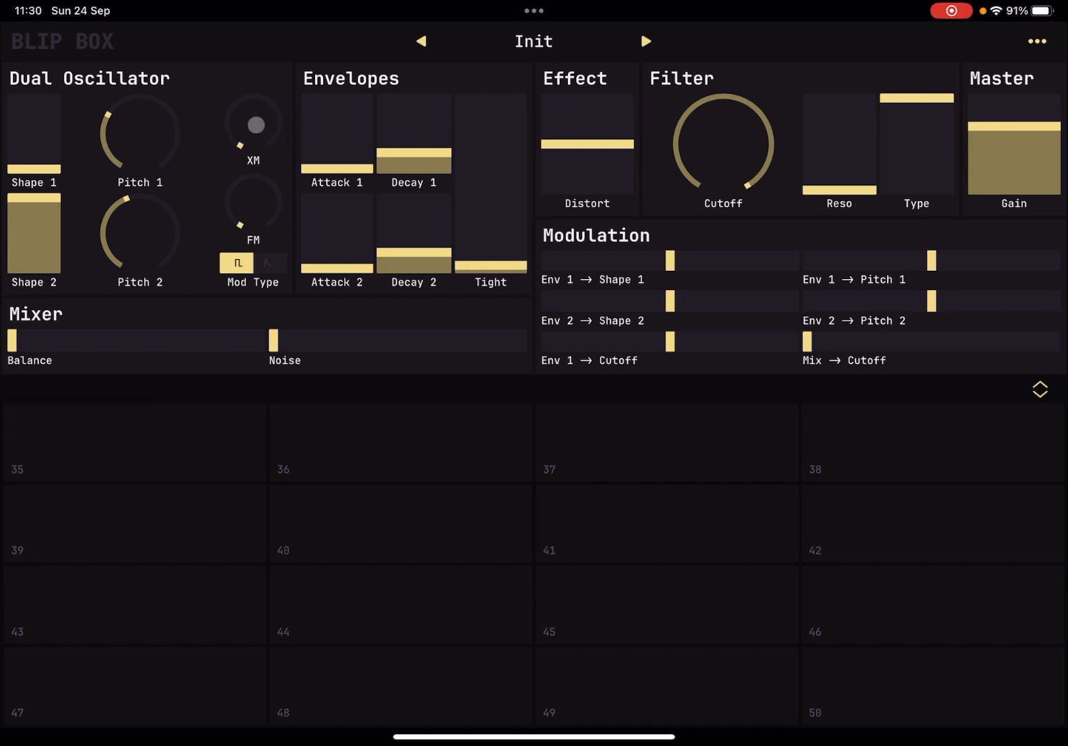
Step: Try cross modulation, switch to the second Mod Type, turn up FM and play the result
left_click(136, 442)
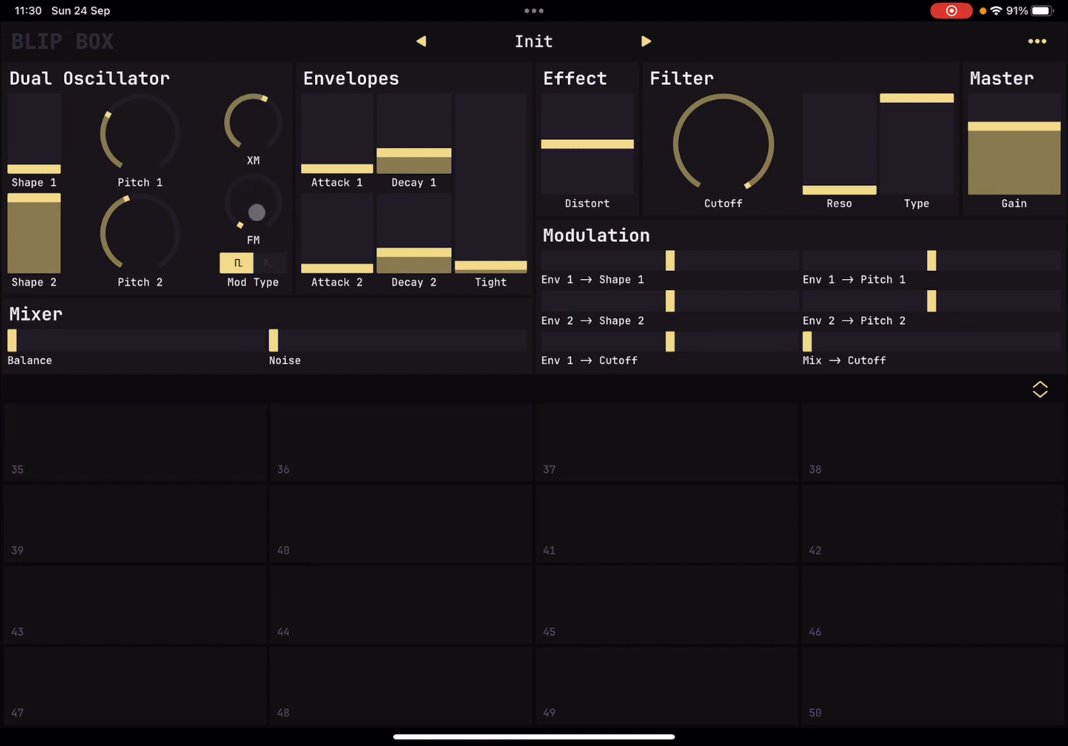
left_click(134, 442)
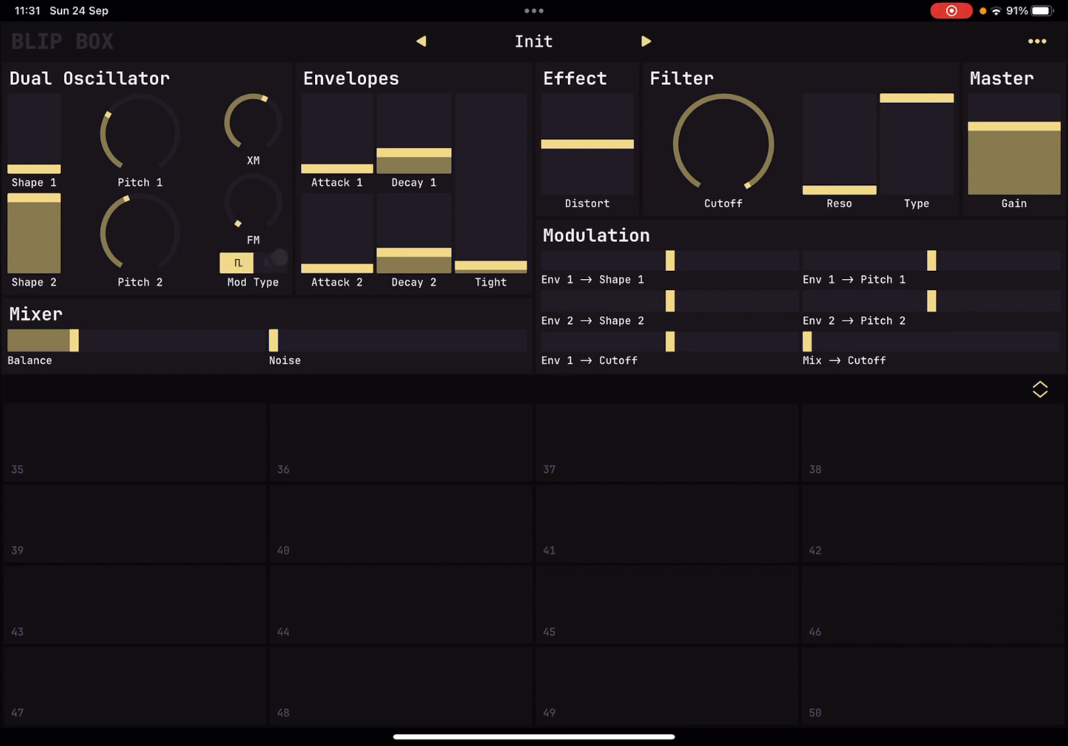
left_click(134, 442)
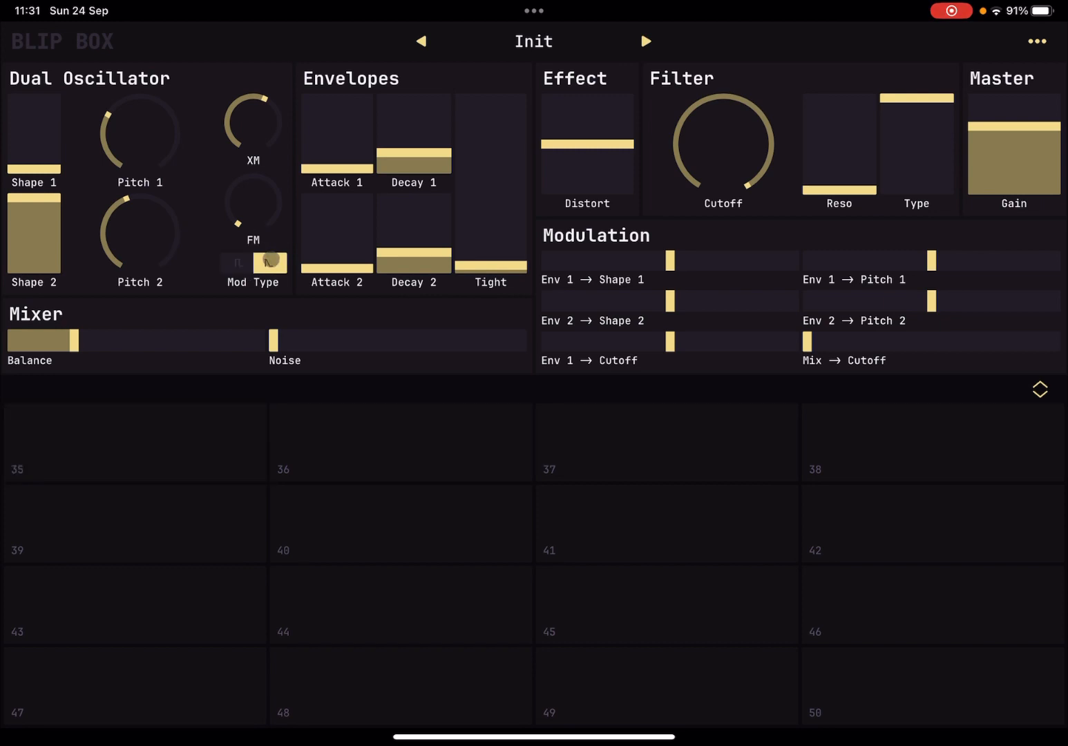
left_click(135, 442)
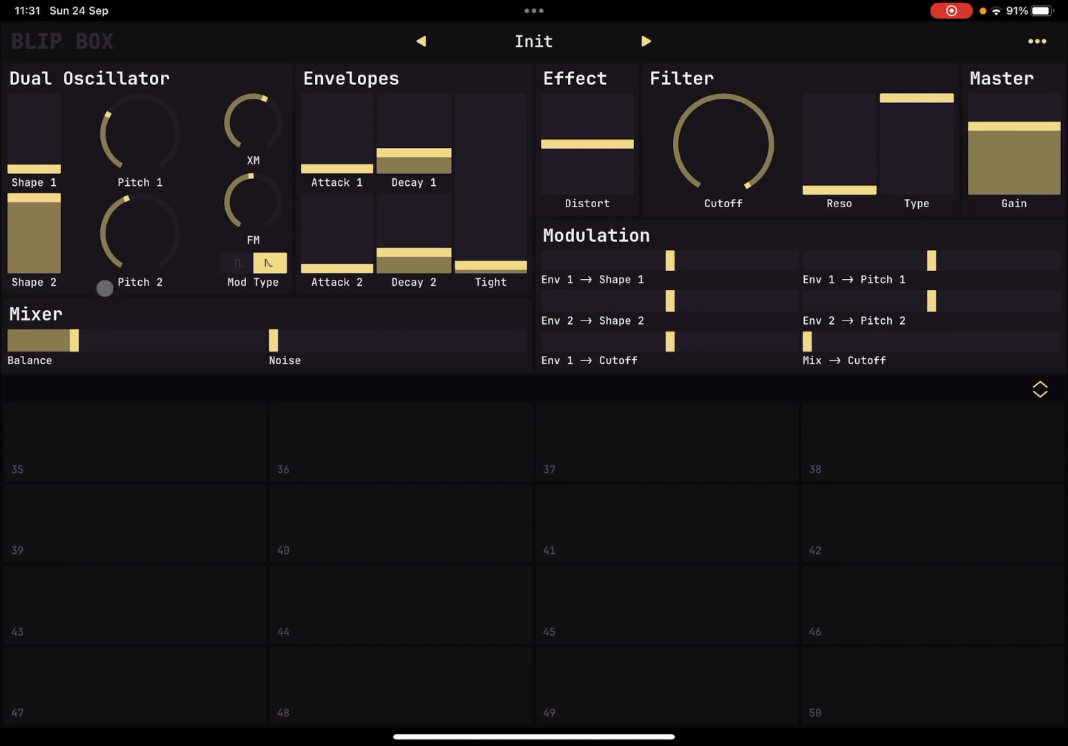
left_click(134, 442)
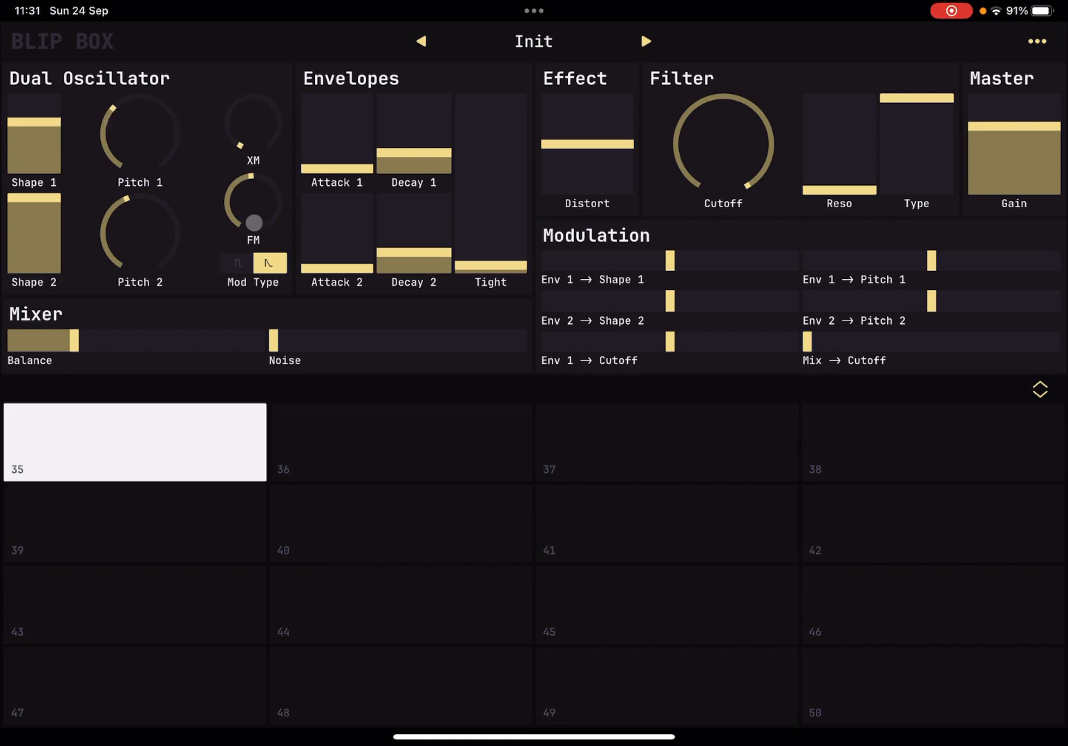
Step: Return to the first Mod Type, lengthen Decay 1, shift Balance further and lower both shapes
left_click(238, 262)
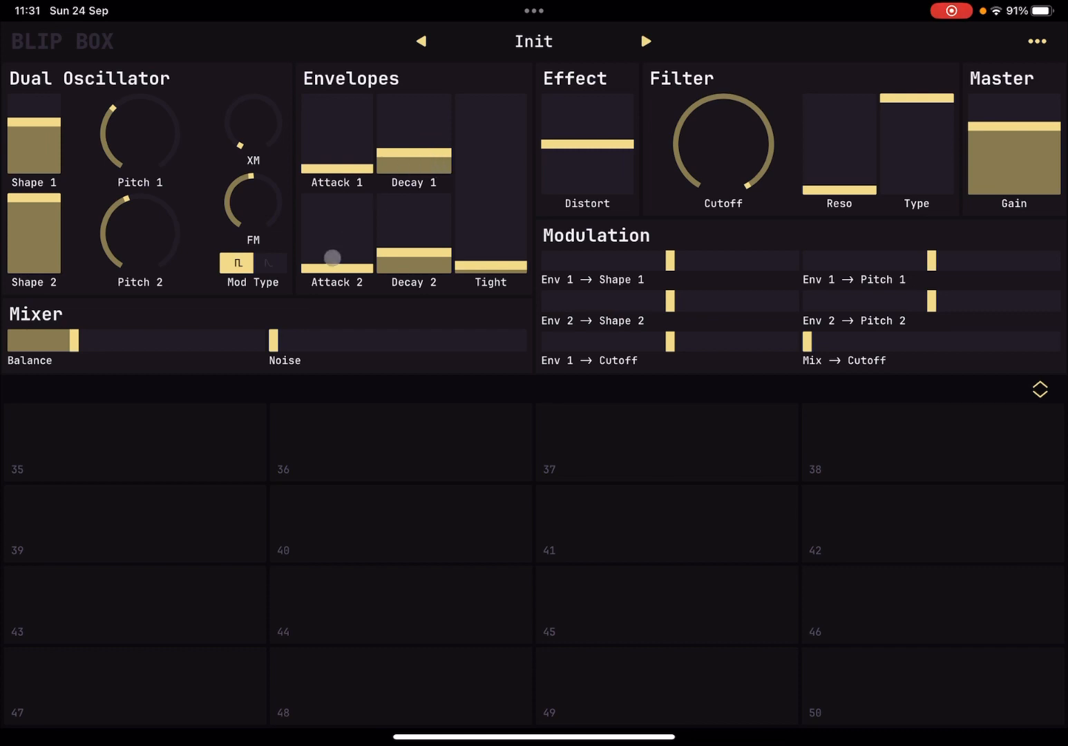
left_click(134, 442)
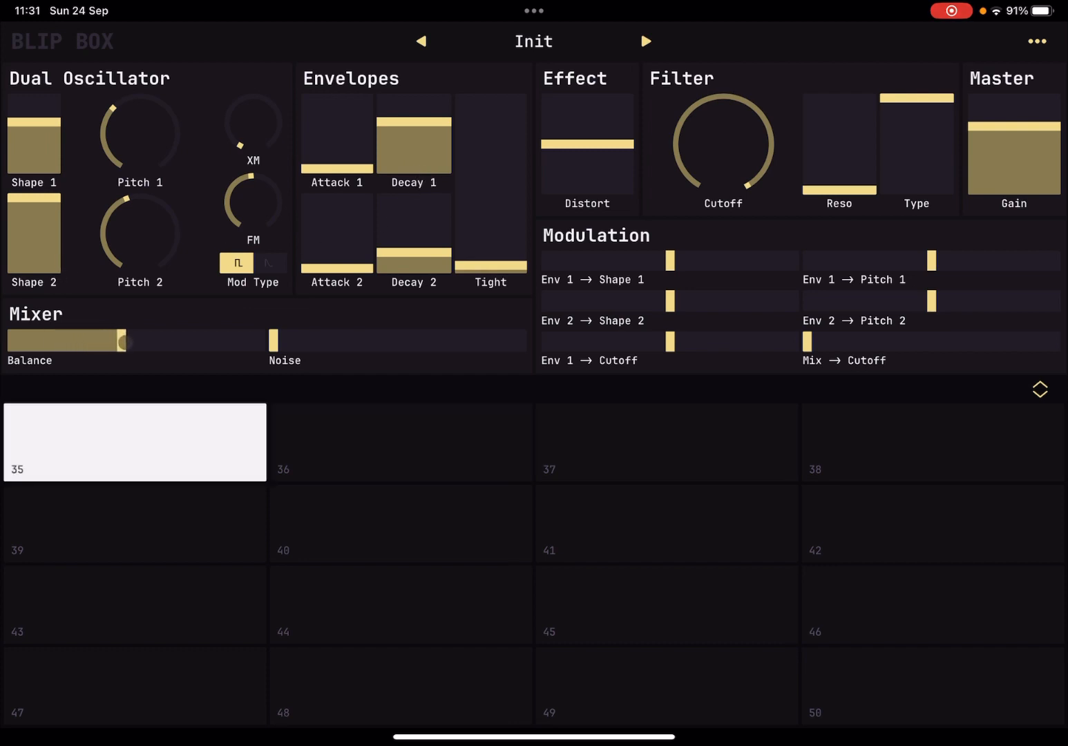
left_click_drag(33, 114, 33, 155)
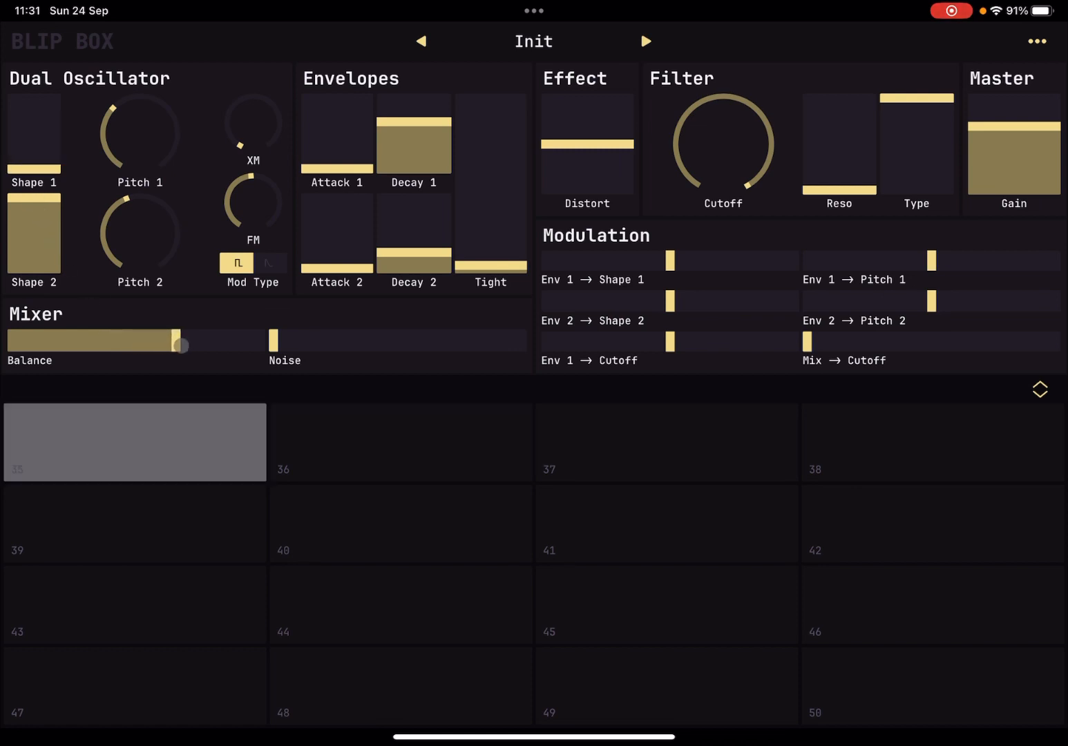
left_click(134, 442)
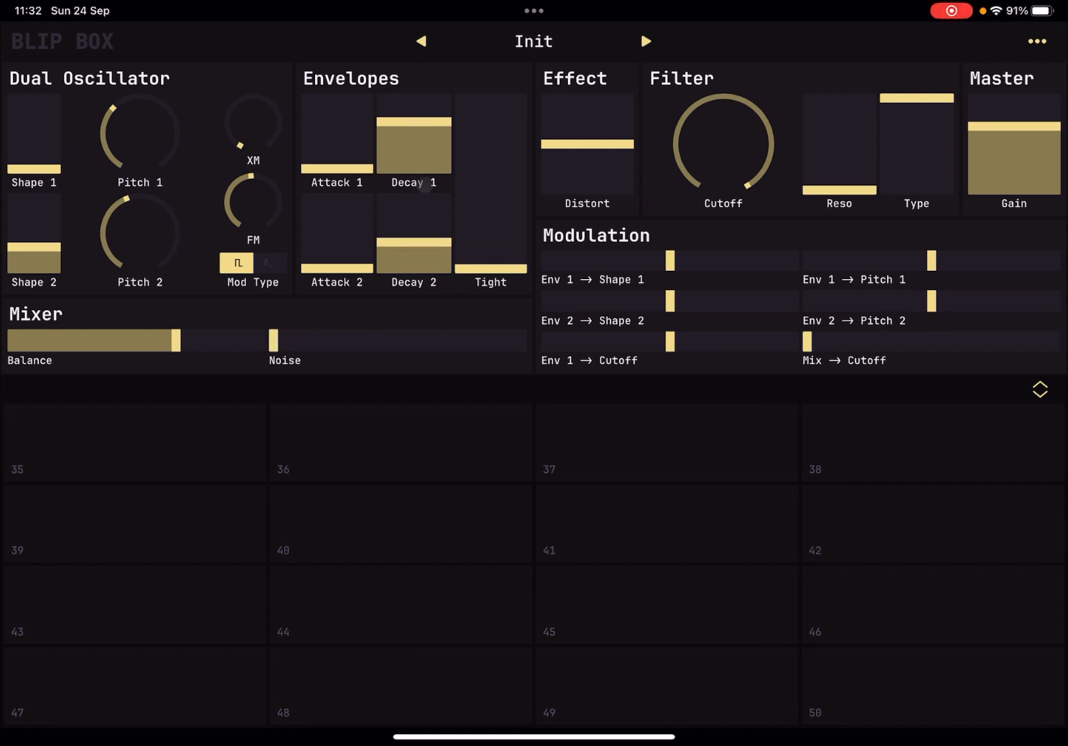
Step: Reset Balance, shorten Decay 1, lower the filter Cutoff and raise Reso
left_click(135, 443)
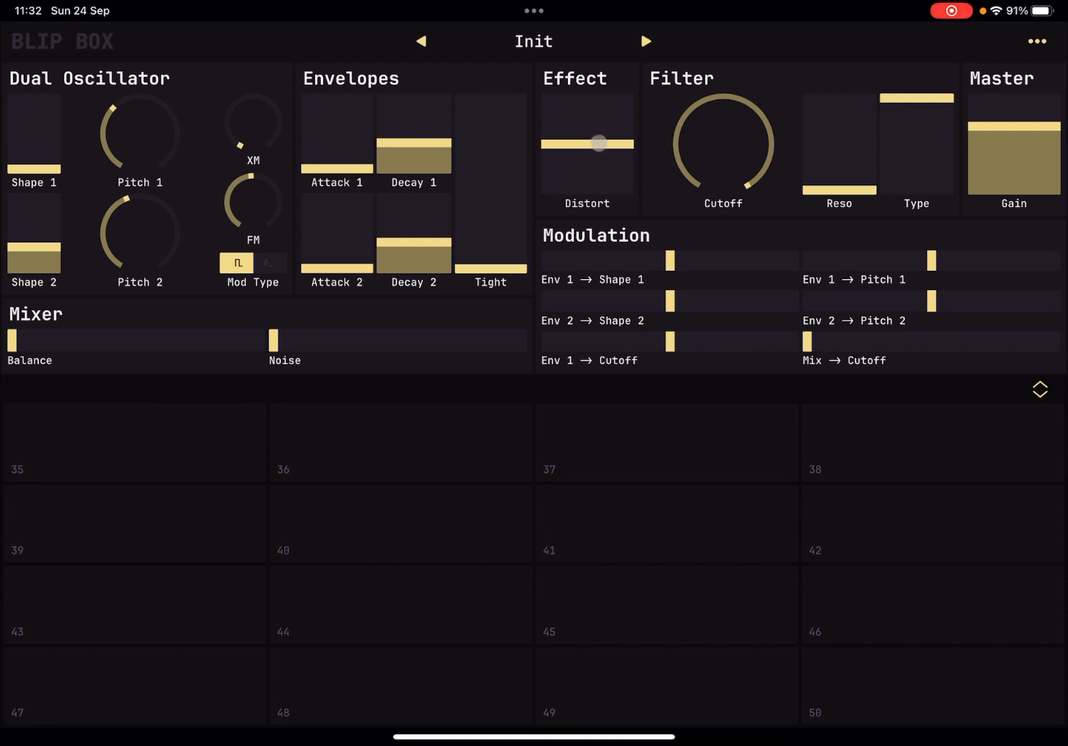
left_click(134, 442)
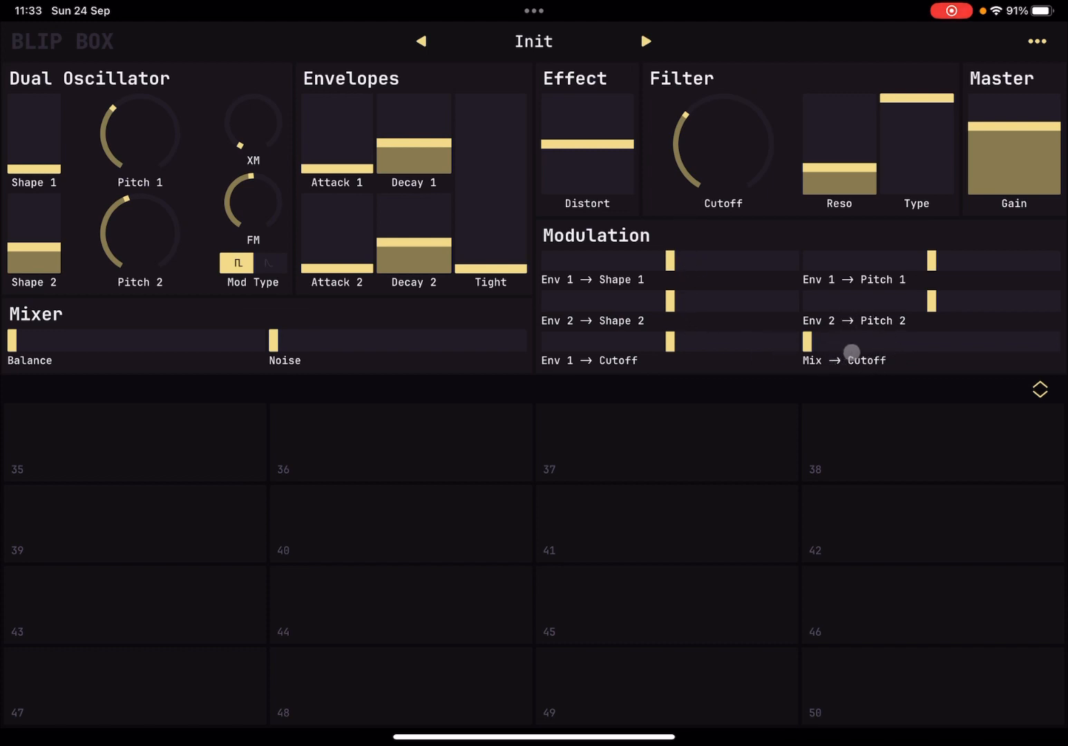
left_click(134, 443)
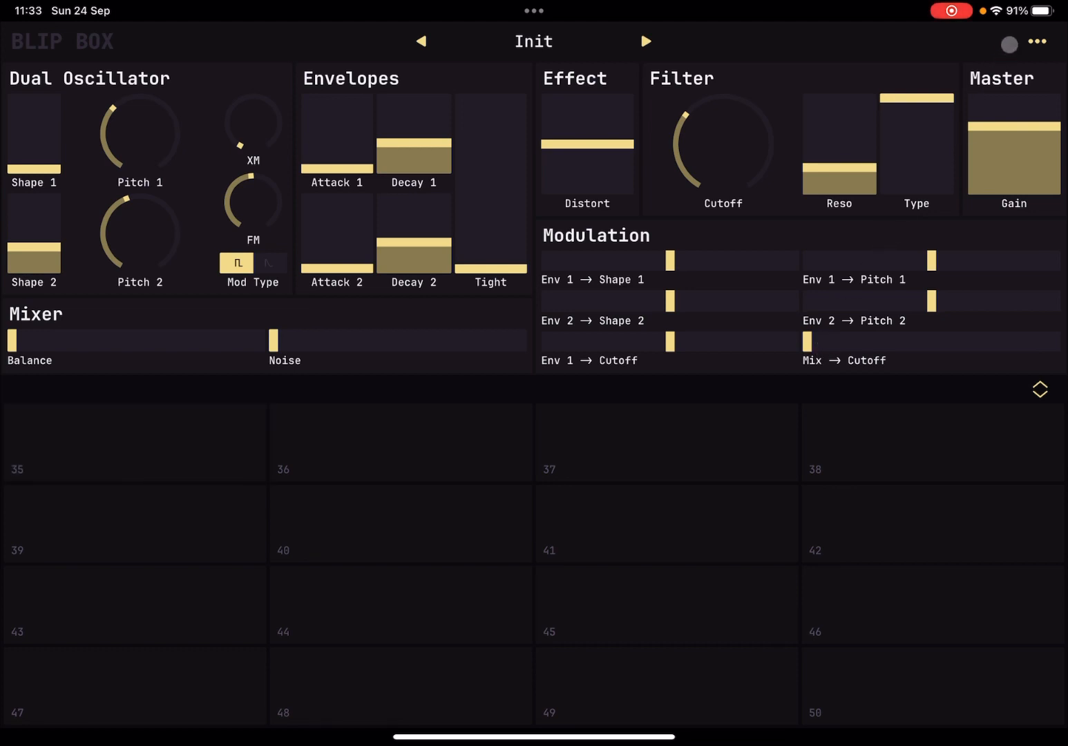
left_click(1037, 41)
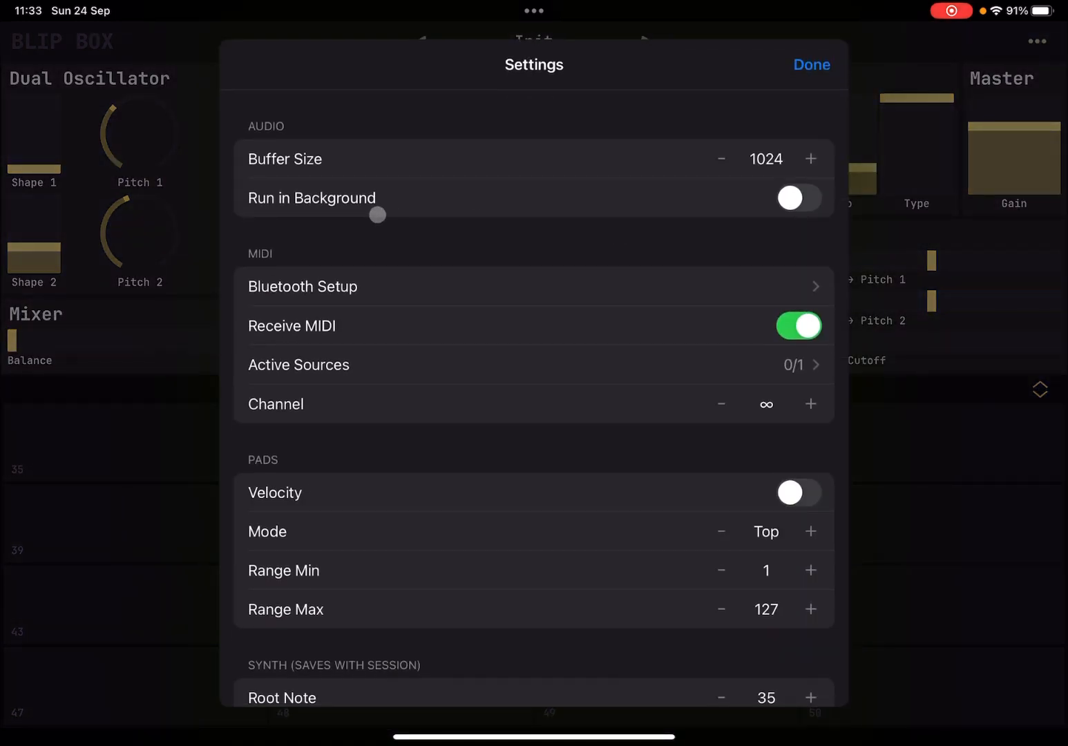
scroll("up", 3)
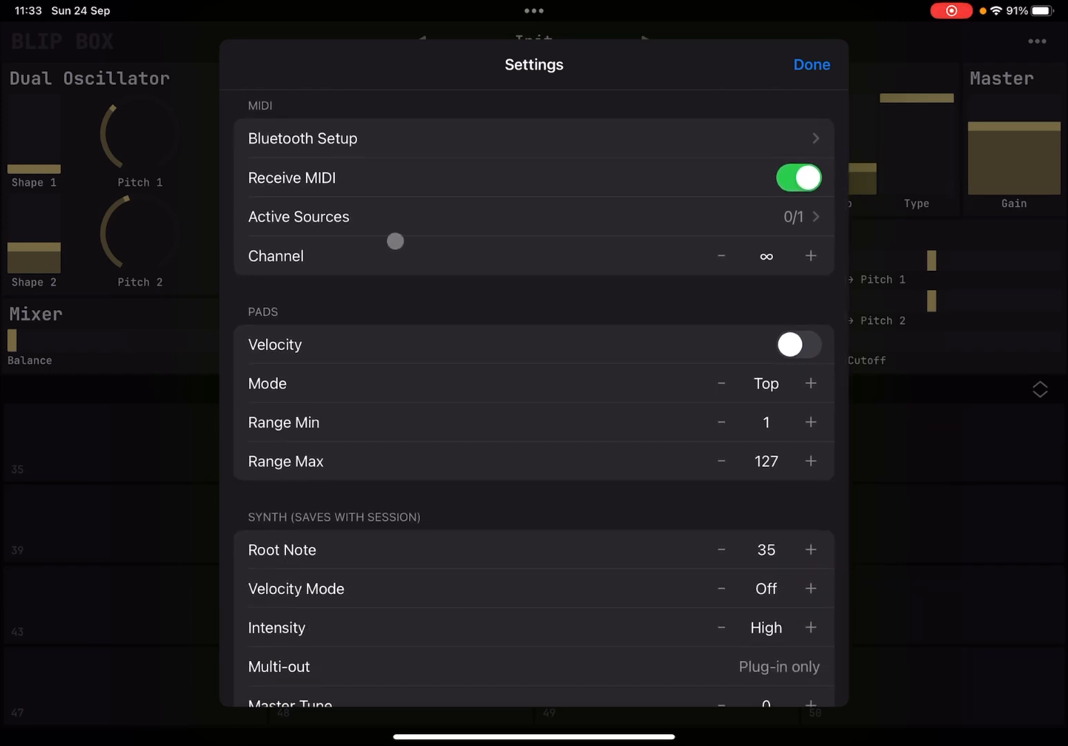
scroll("down", 3)
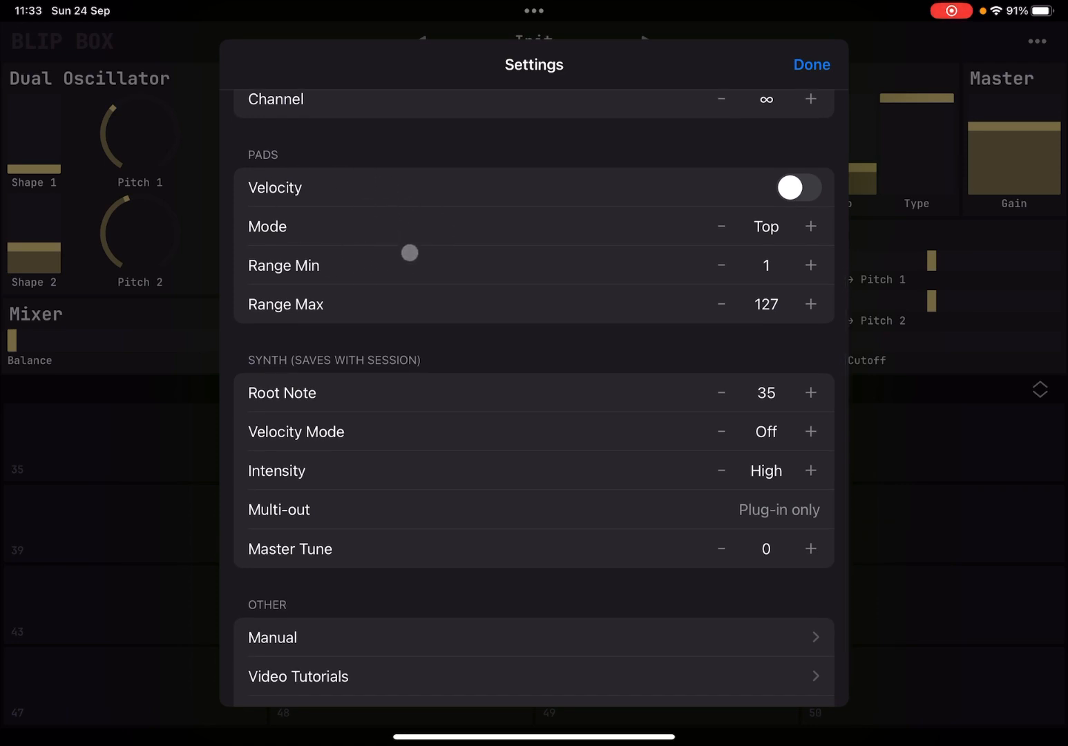
scroll("down", 3)
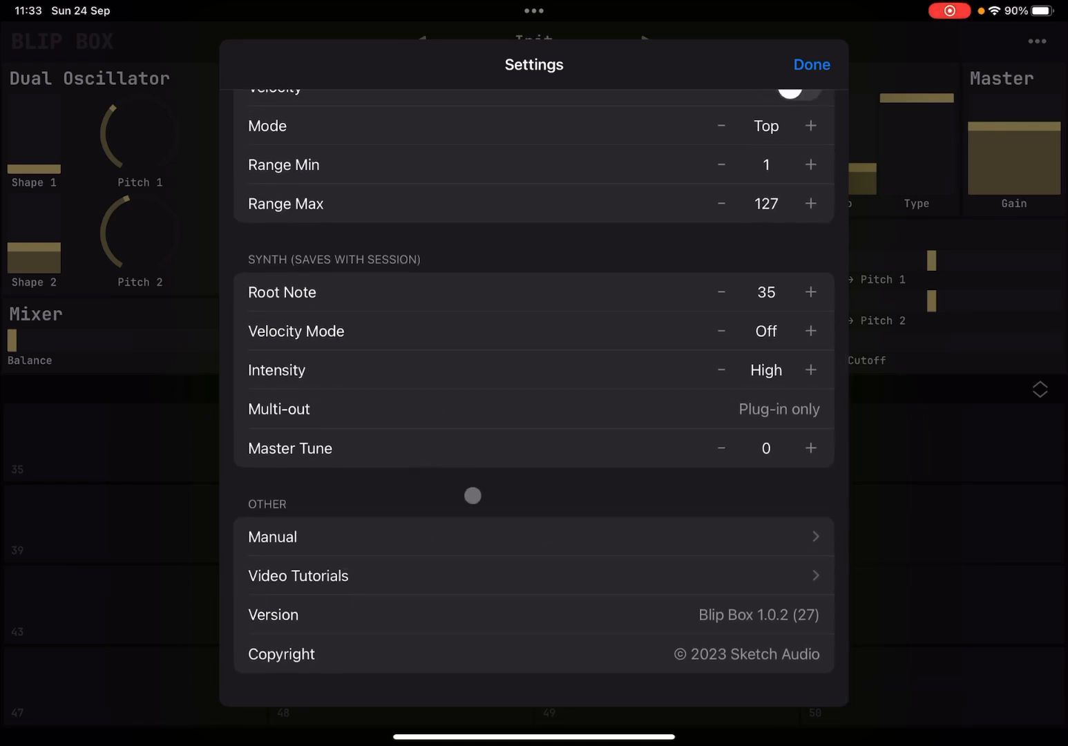
scroll("up", 3)
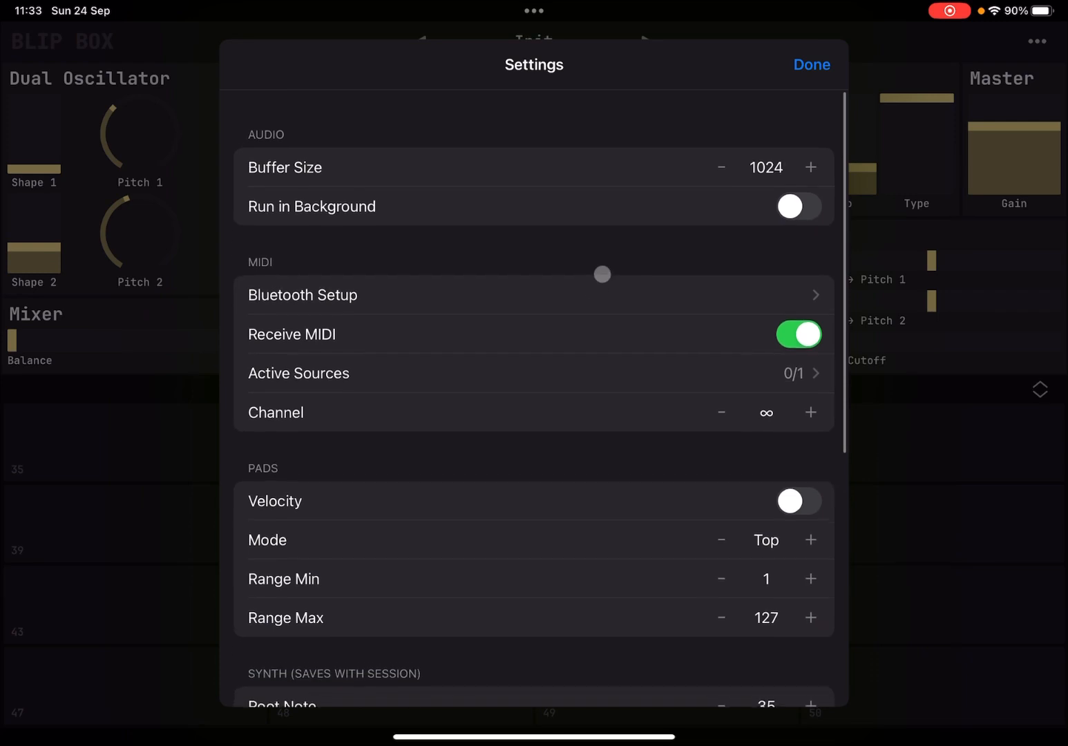
left_click(811, 64)
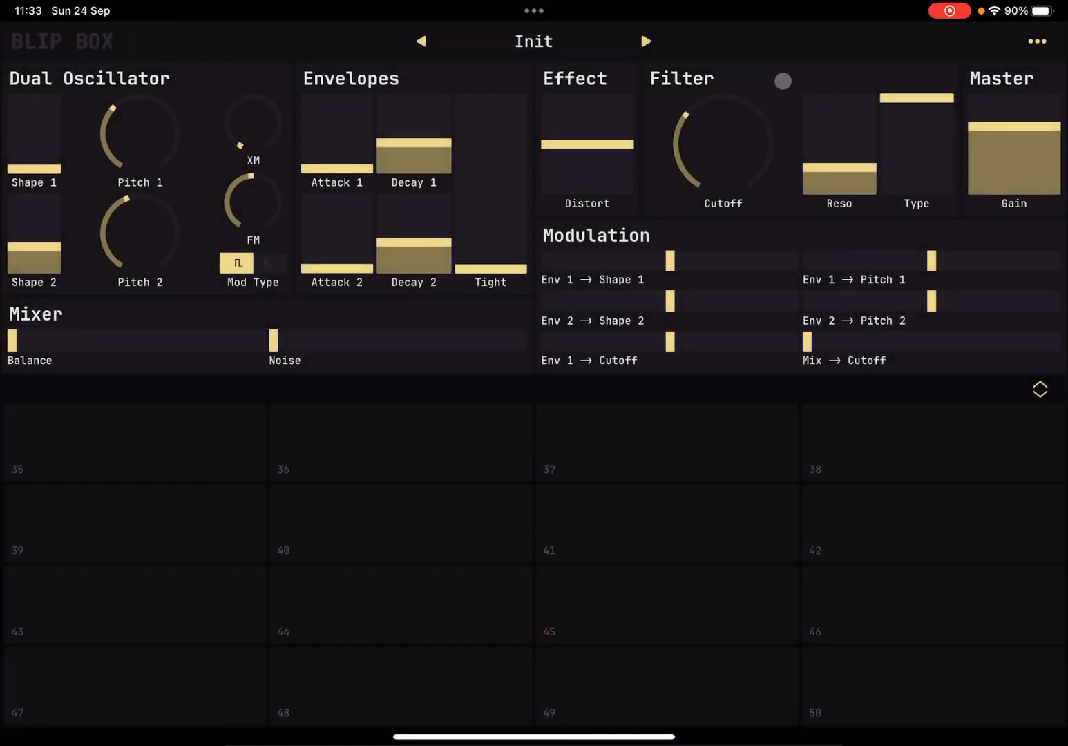